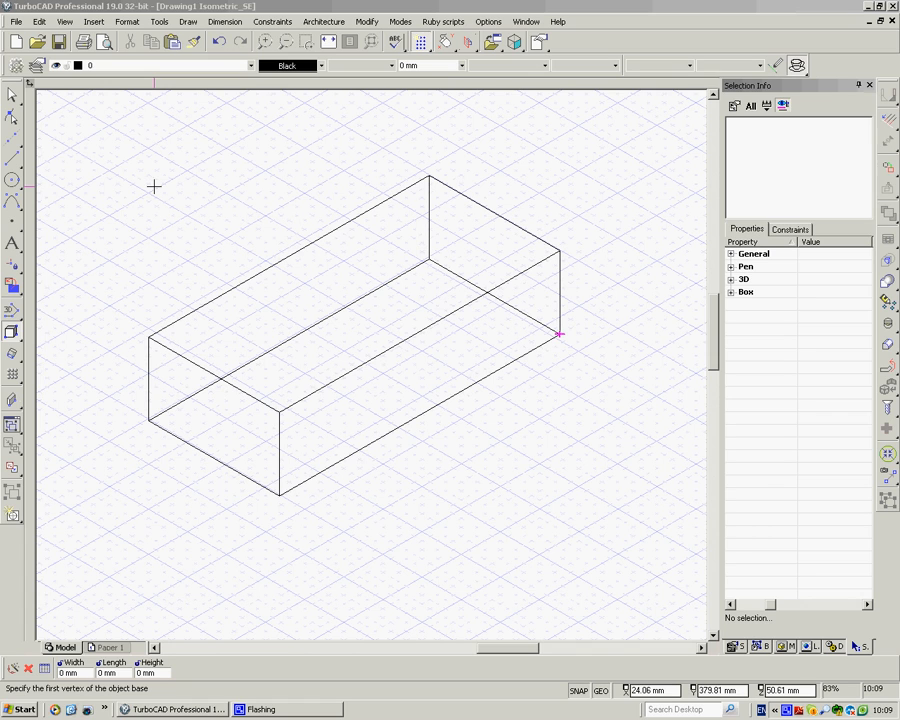
pyautogui.moveTo(256, 292)
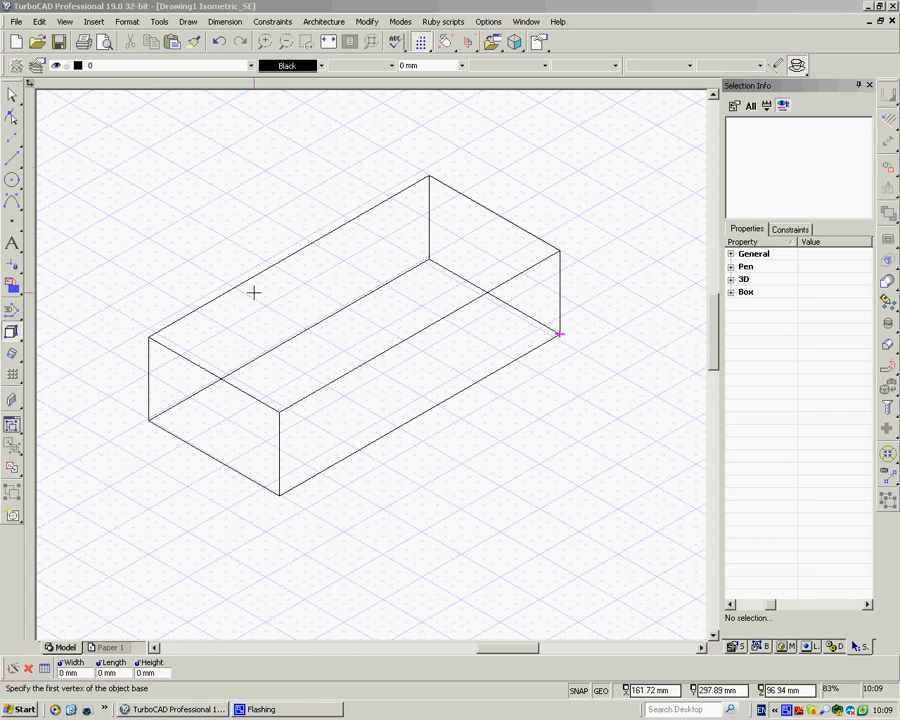
pyautogui.moveTo(214, 144)
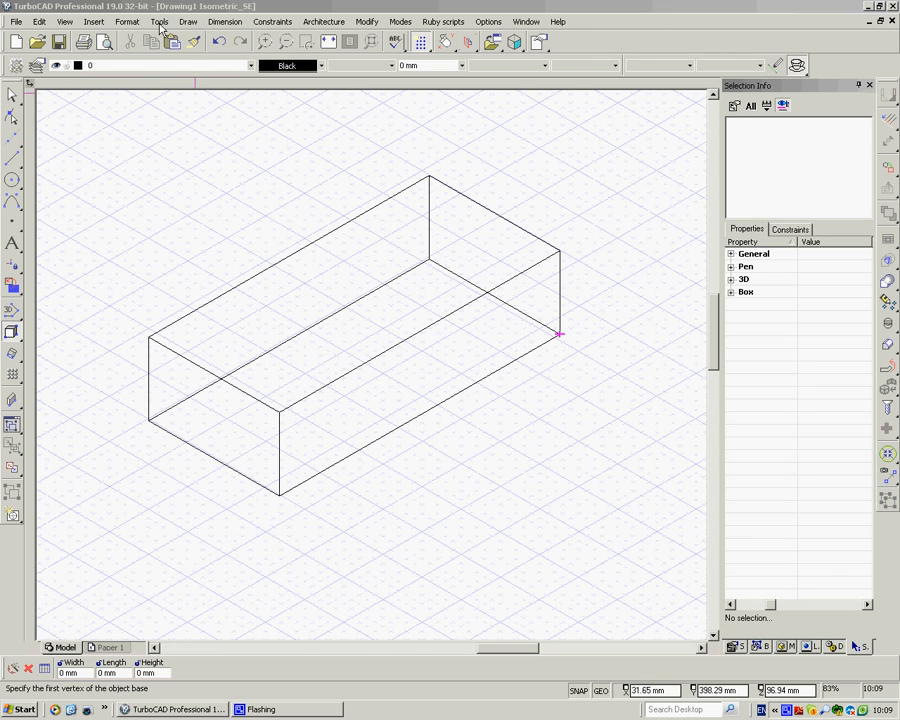
# - Browse the interface customization and theme settings, then close them unchanged
pyautogui.click(156, 24)
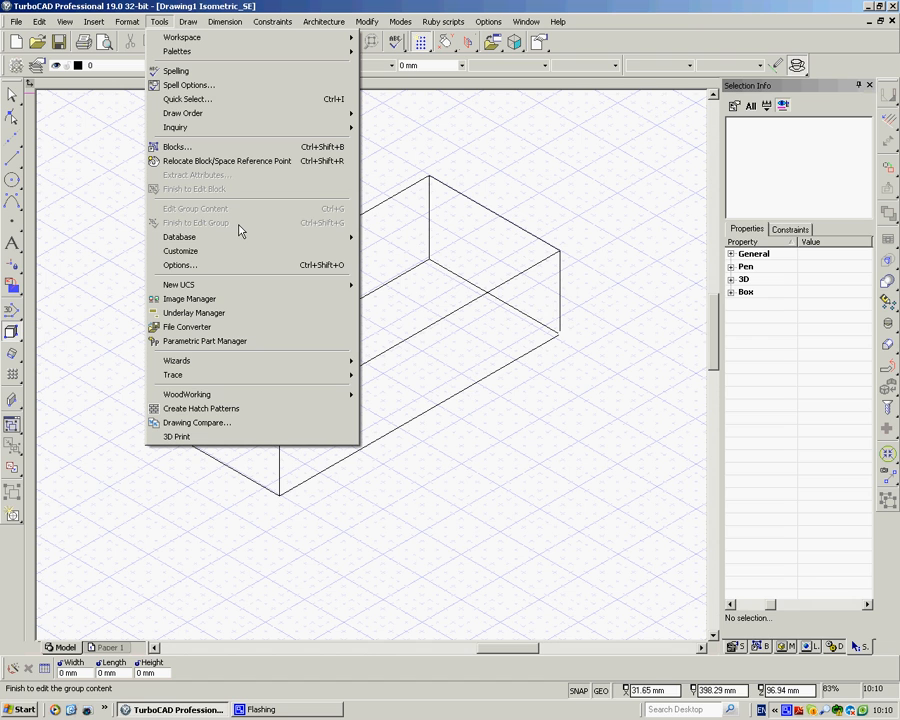
pyautogui.moveTo(180, 250)
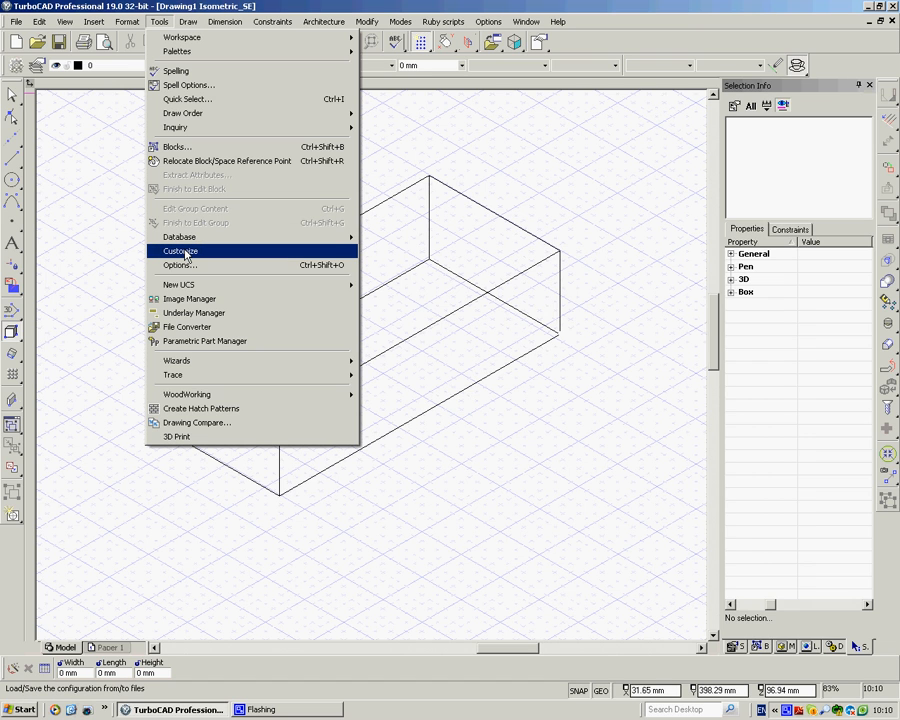
pyautogui.click(180, 252)
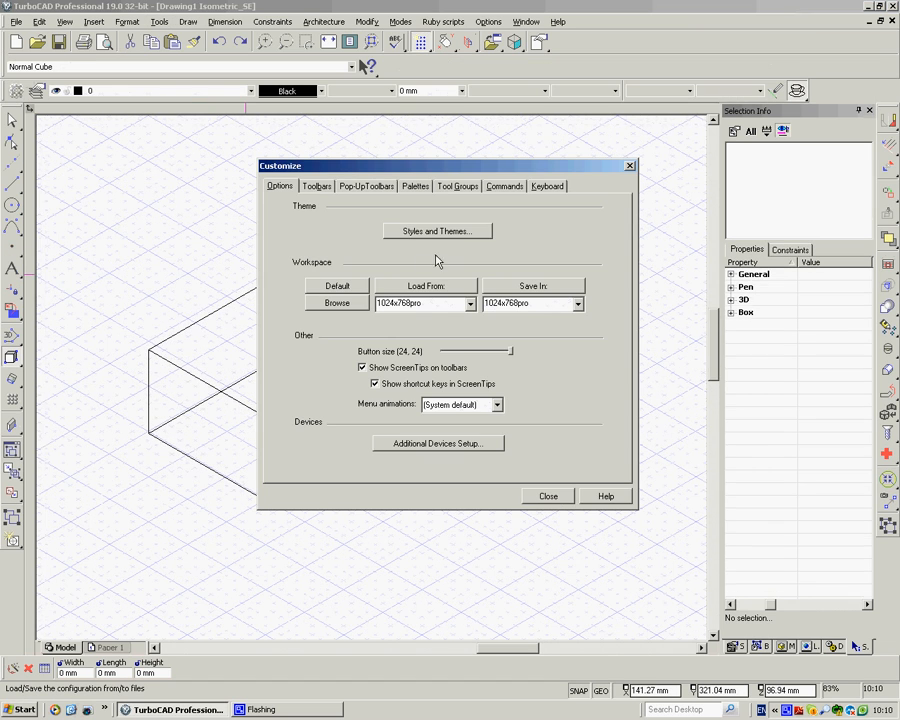
pyautogui.click(436, 232)
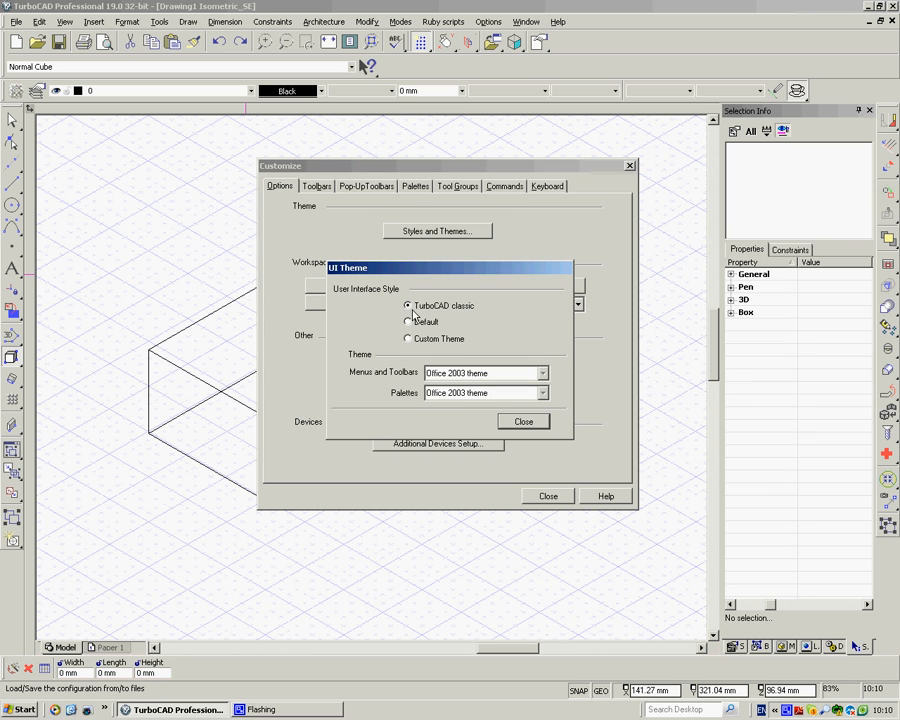
pyautogui.click(524, 420)
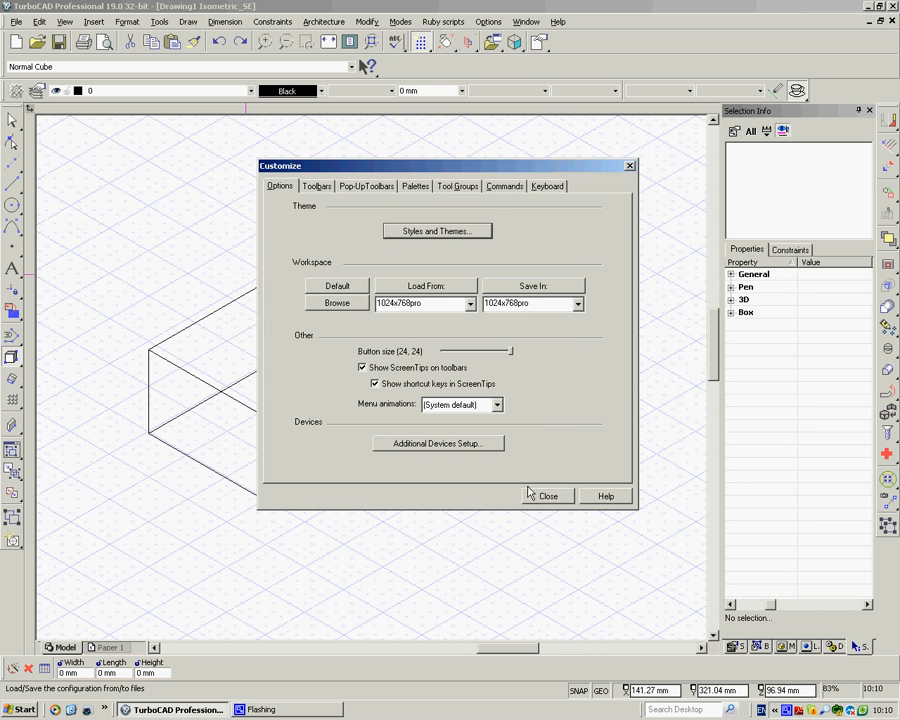
pyautogui.click(552, 496)
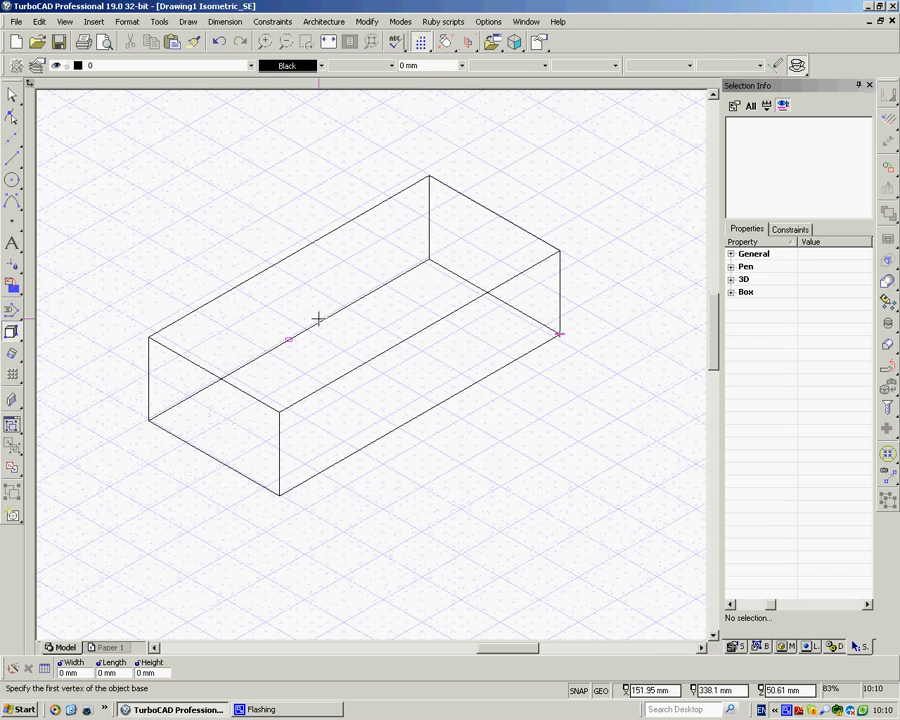
pyautogui.moveTo(326, 312)
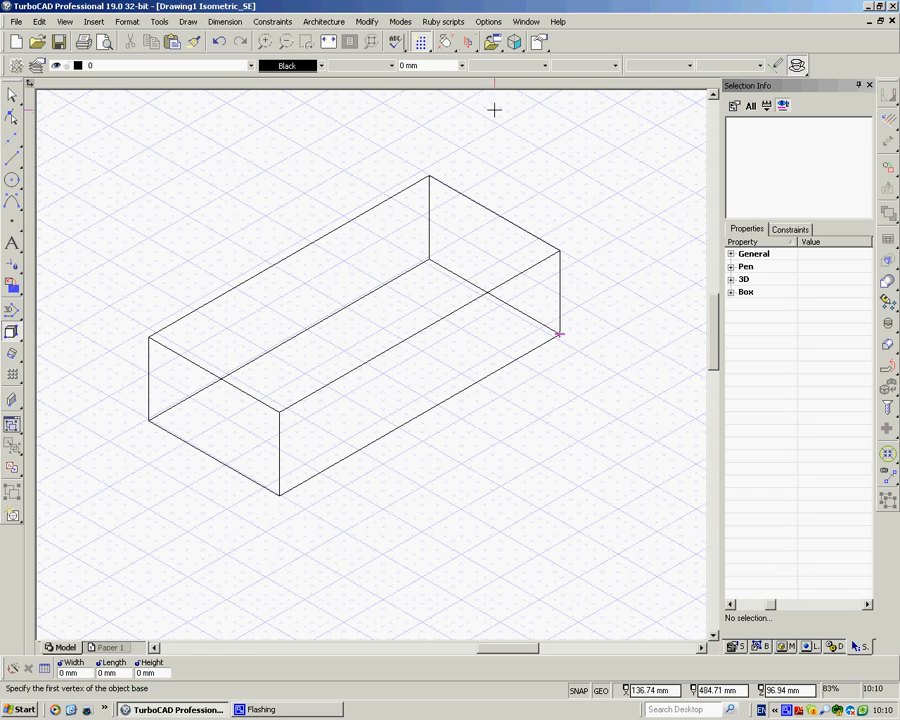
# - Select the box so its handles and Selection Info properties appear
pyautogui.click(158, 20)
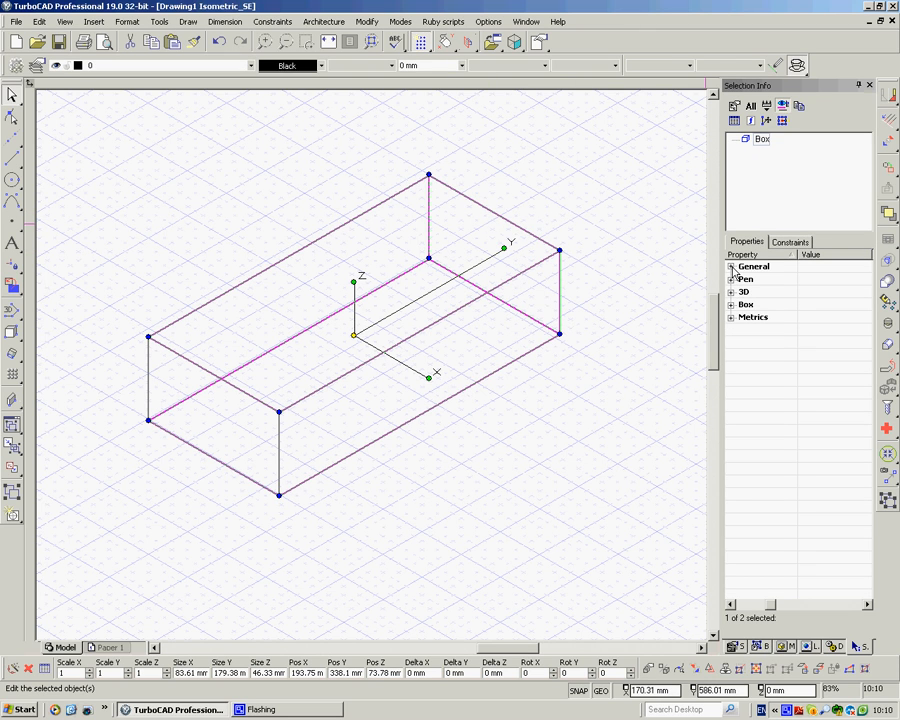
# - Expand the General, Pen, 3D, Box and Metrics property groups of the box
pyautogui.click(728, 266)
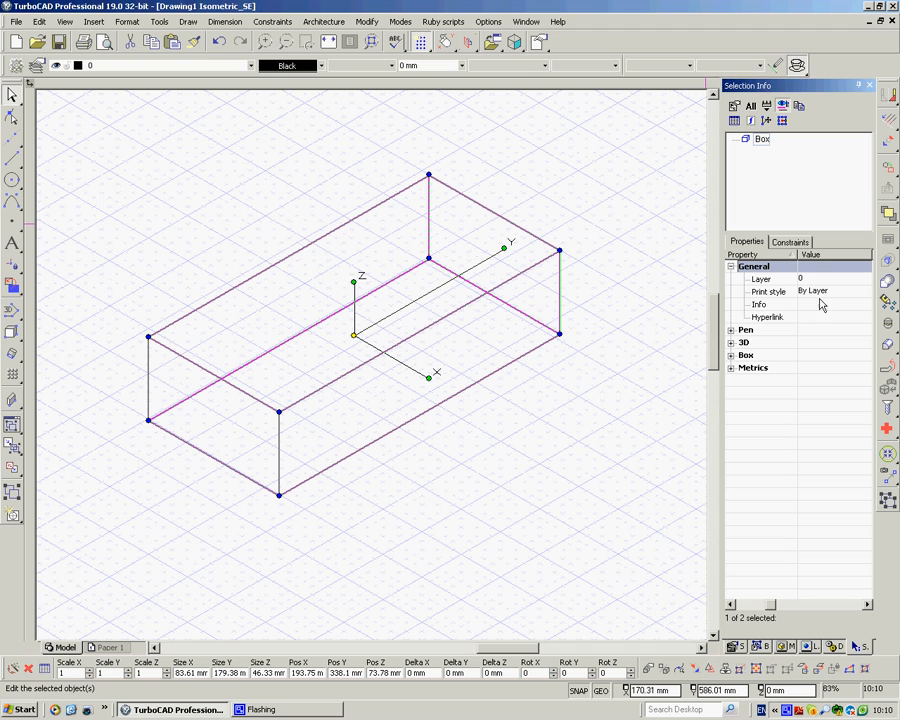
pyautogui.click(732, 266)
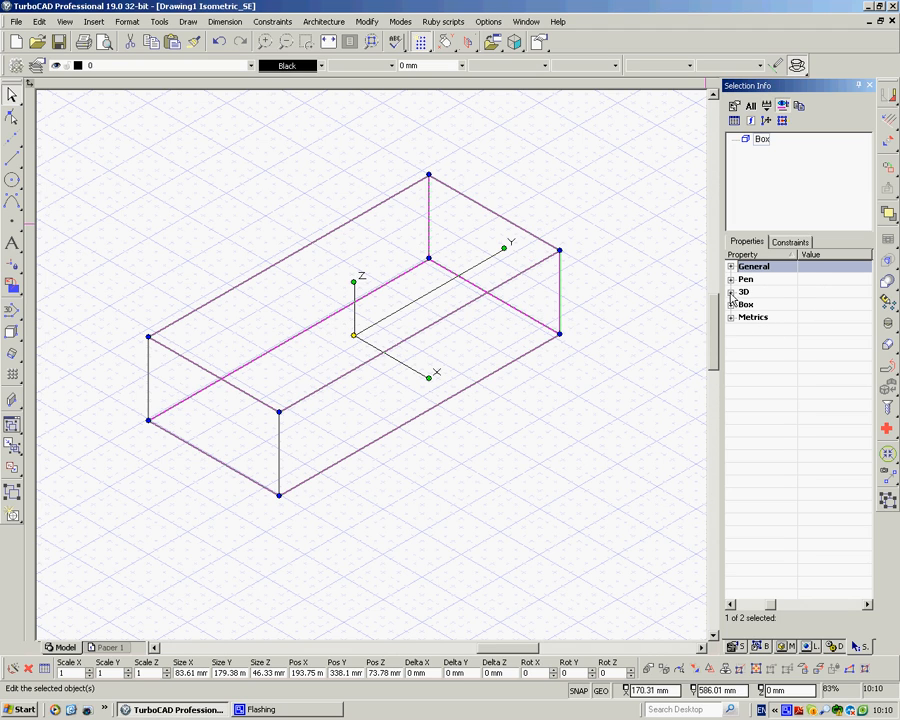
pyautogui.click(732, 280)
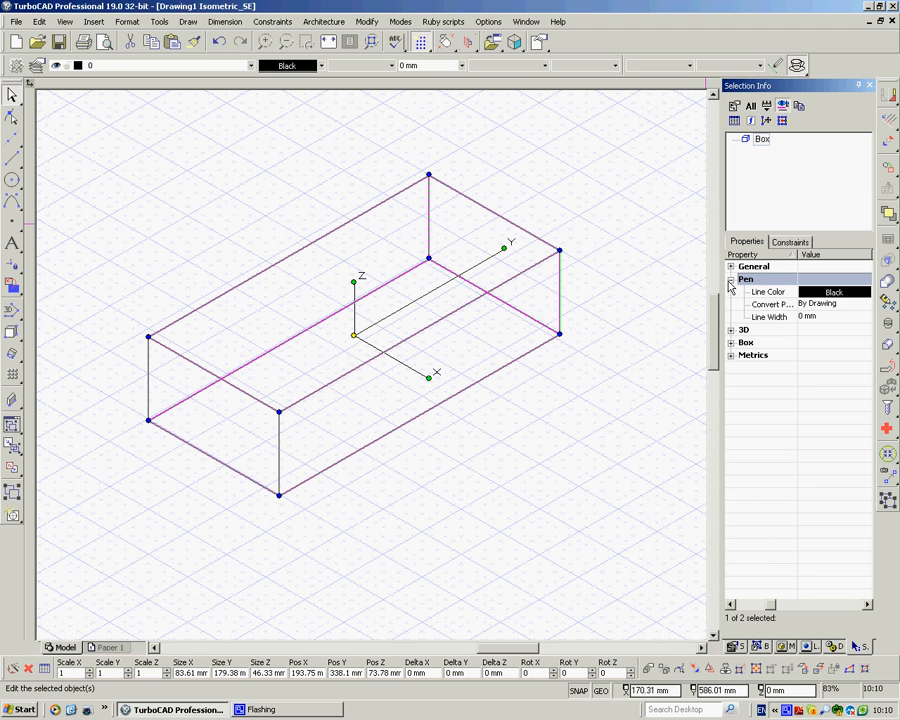
pyautogui.click(732, 280)
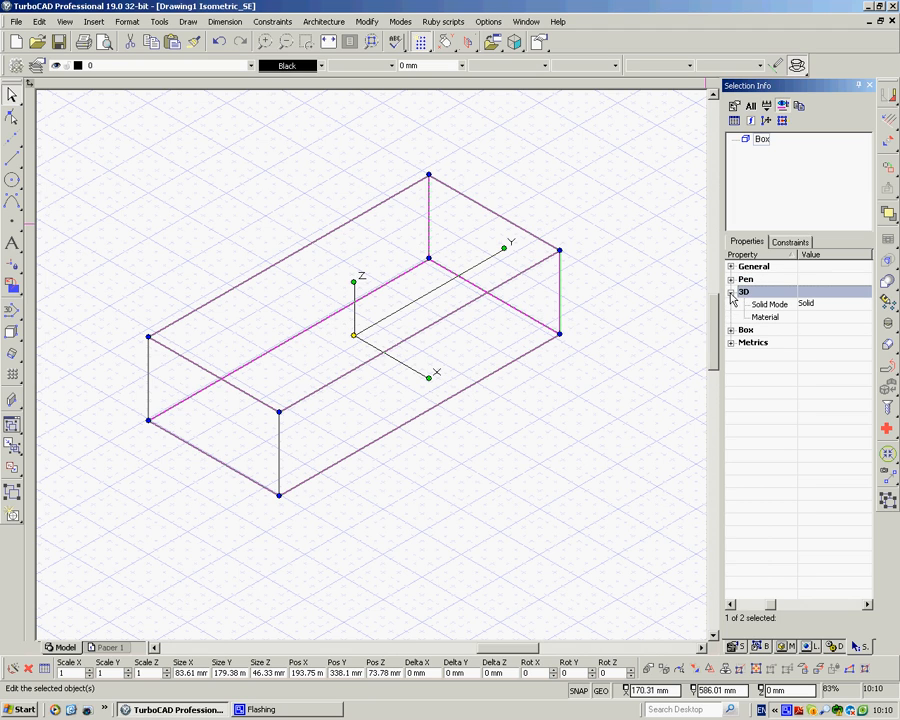
pyautogui.click(732, 328)
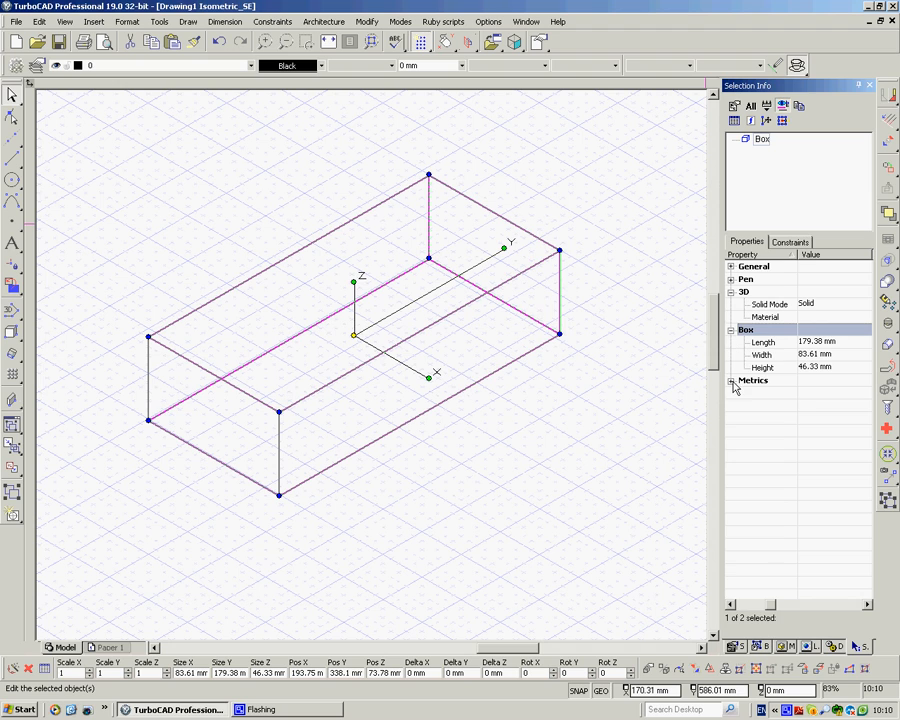
pyautogui.click(732, 380)
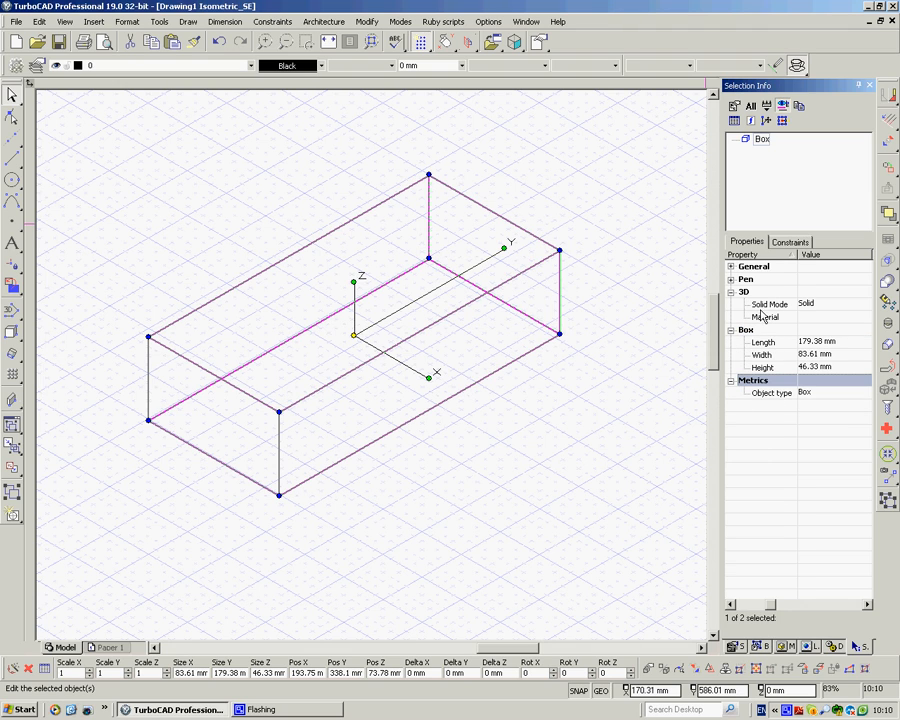
pyautogui.moveTo(816, 306)
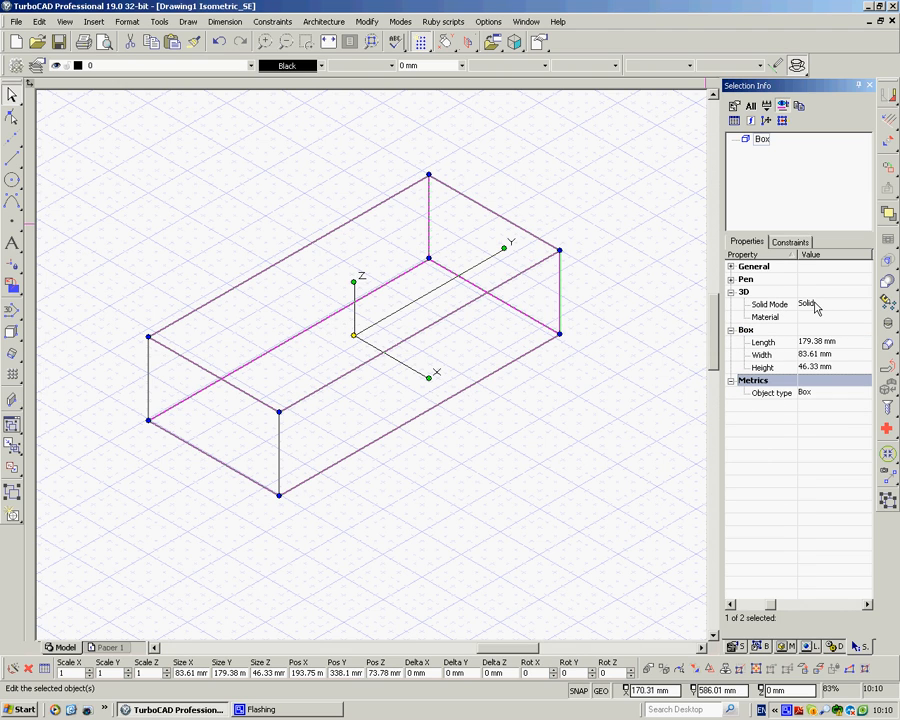
pyautogui.moveTo(812, 322)
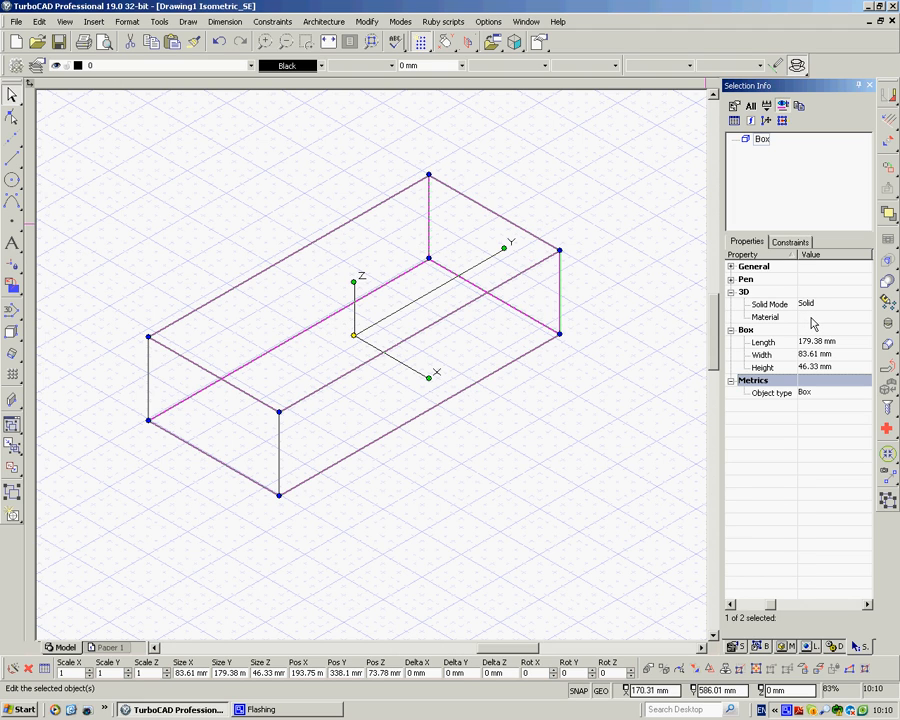
# - Open the box's Material choices and close them without changing anything
pyautogui.click(768, 316)
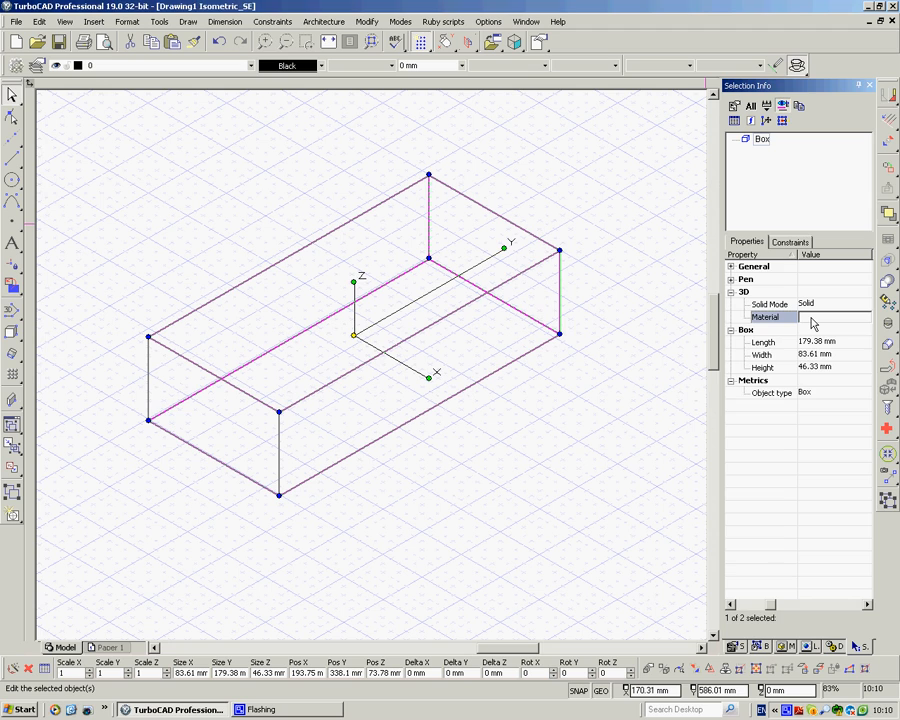
pyautogui.click(830, 316)
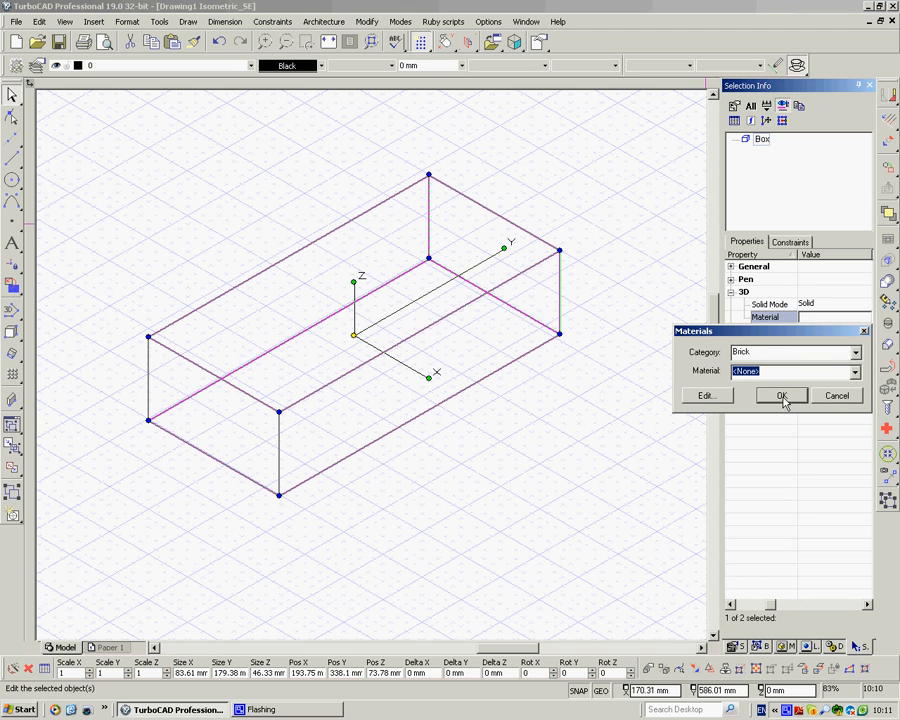
pyautogui.click(780, 396)
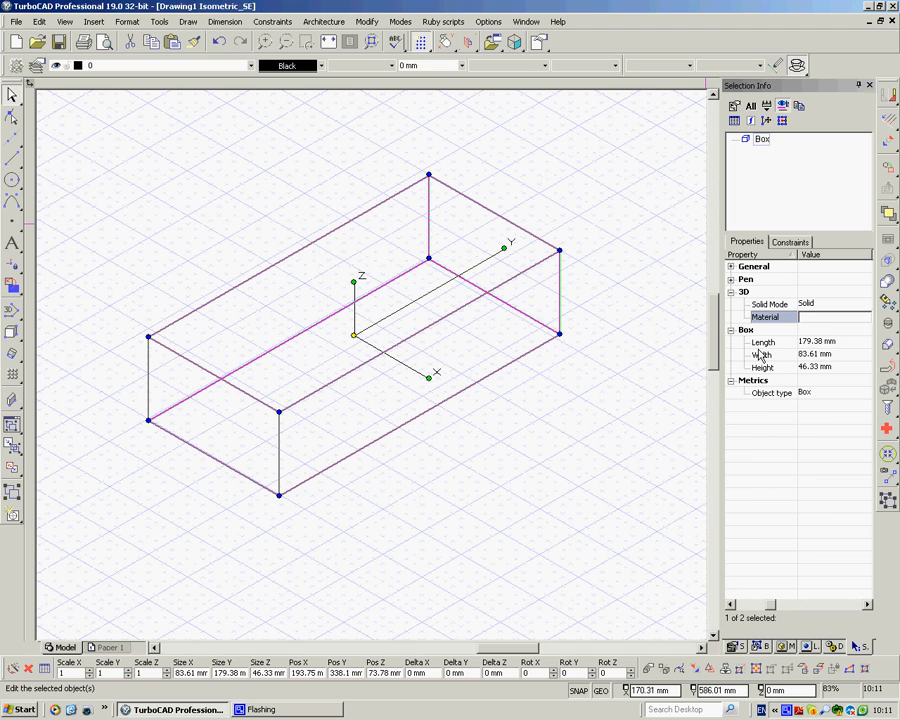
pyautogui.moveTo(828, 364)
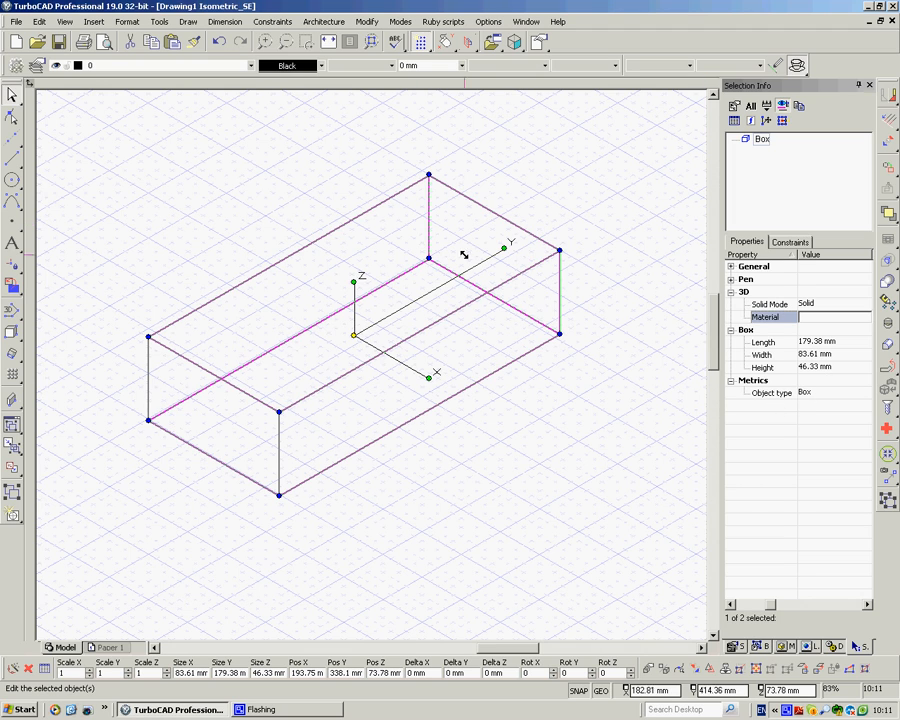
# - Change the box's Solid Mode property from surface to SMesh
pyautogui.click(864, 304)
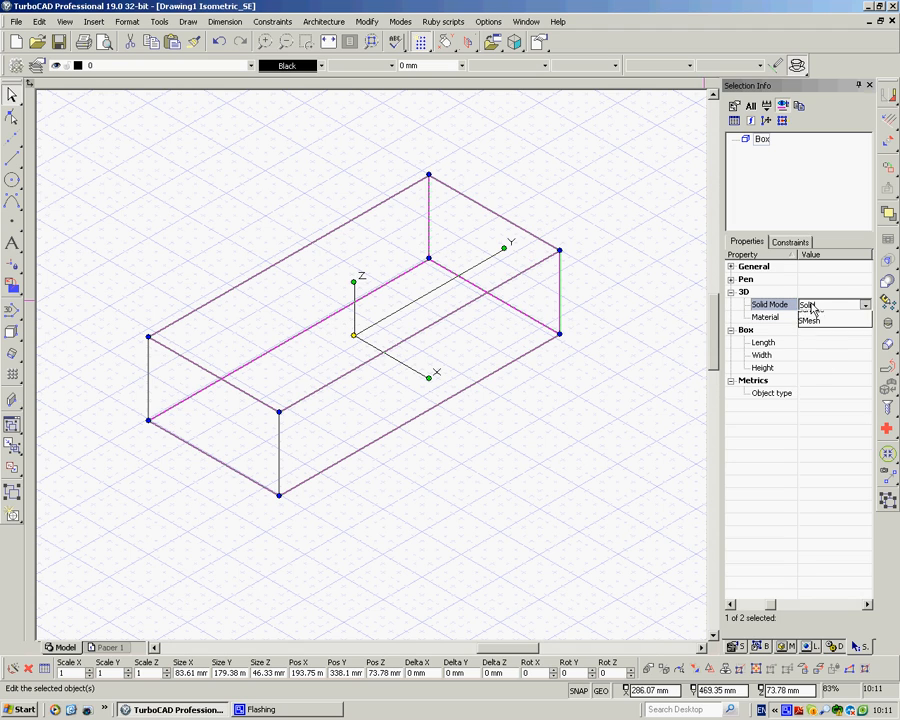
pyautogui.click(864, 304)
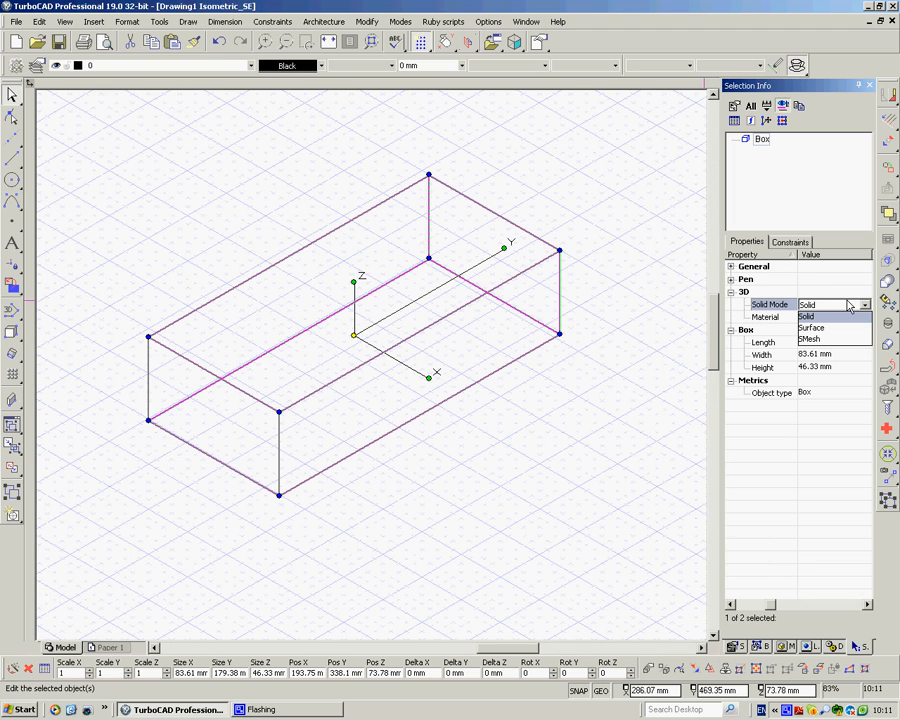
pyautogui.moveTo(810, 340)
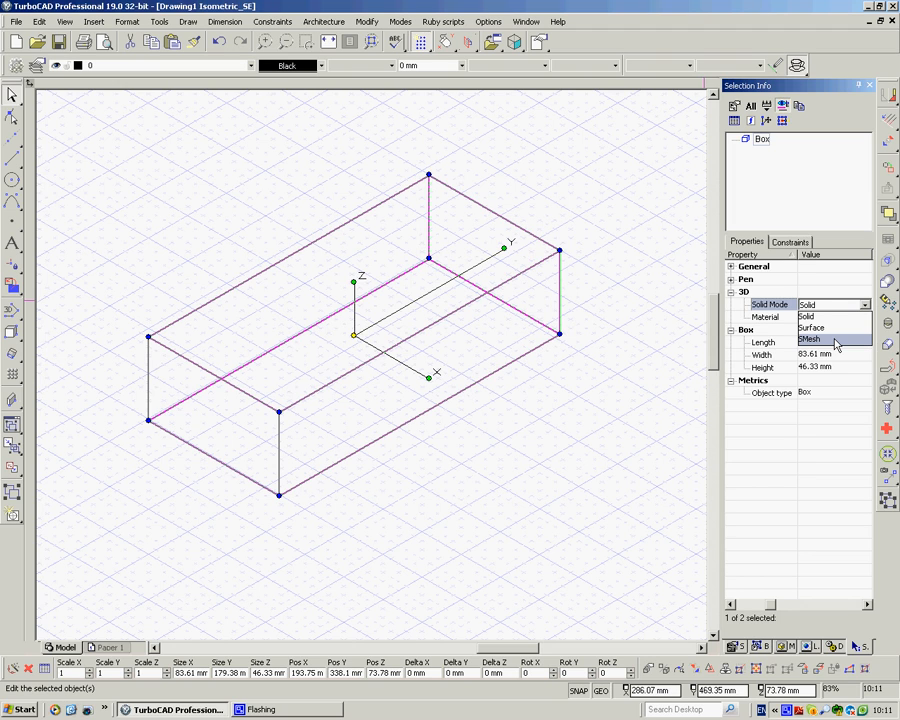
pyautogui.moveTo(822, 328)
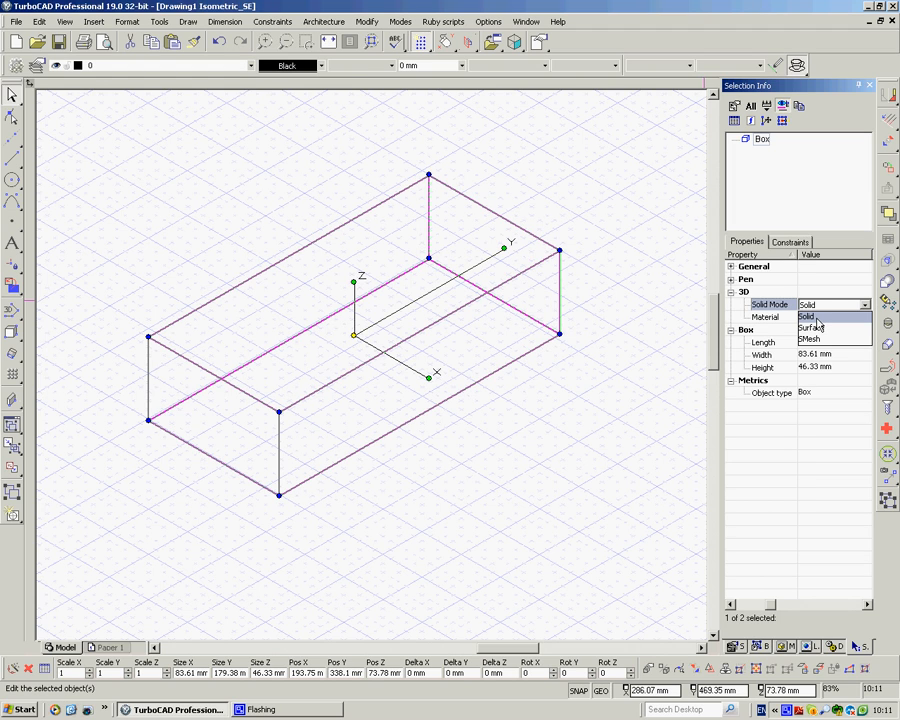
pyautogui.click(814, 328)
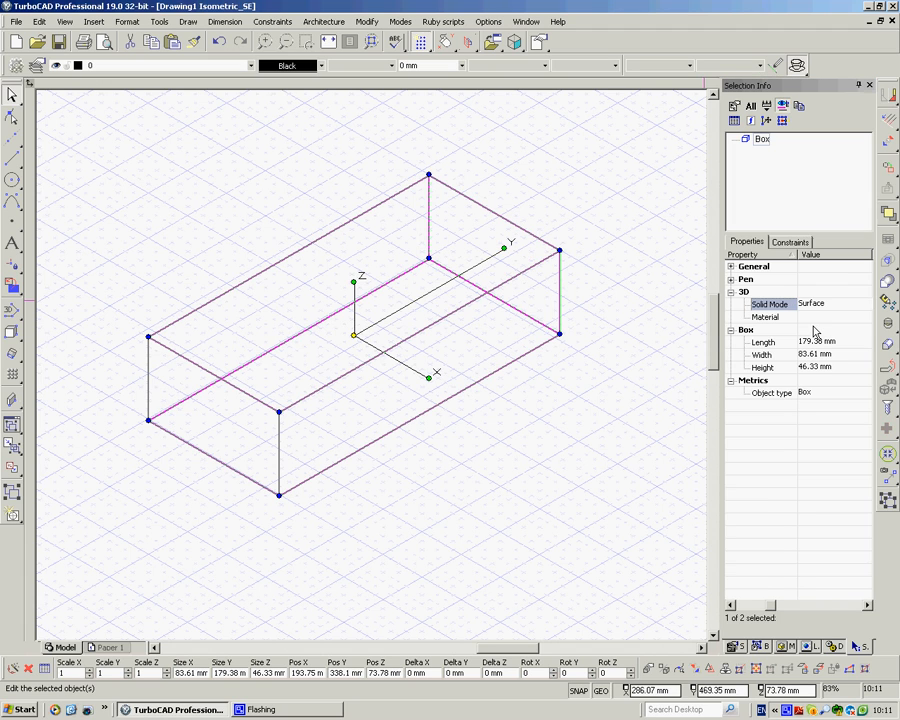
pyautogui.moveTo(516, 322)
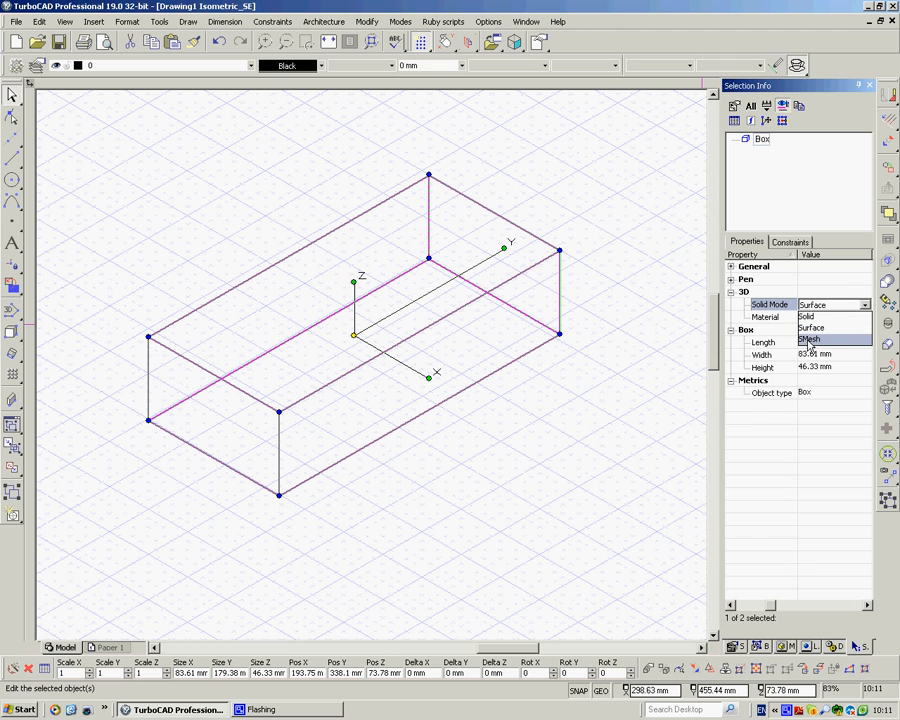
pyautogui.click(808, 340)
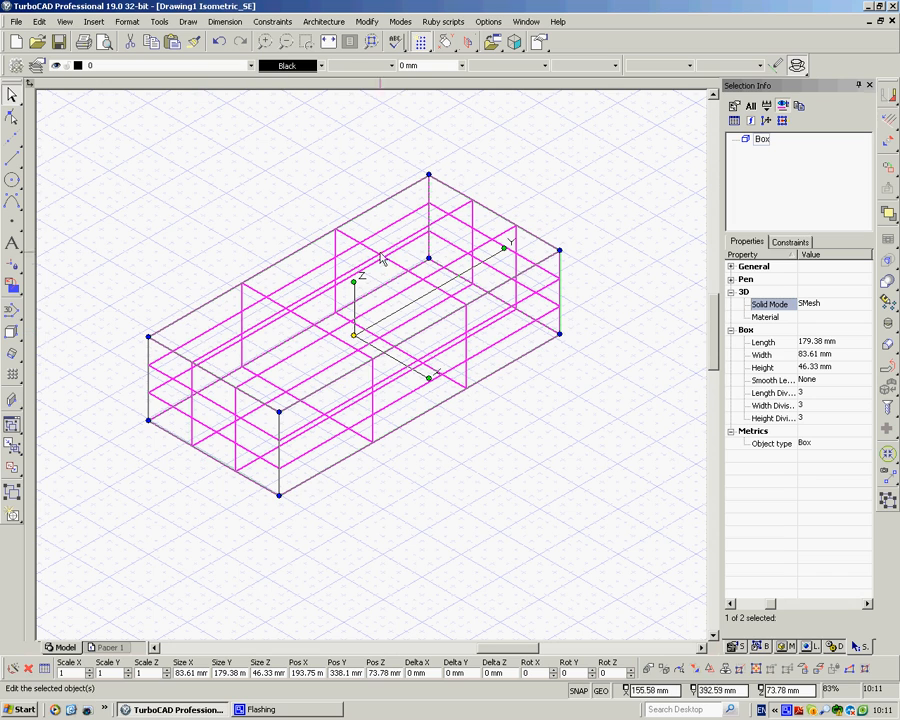
pyautogui.moveTo(248, 428)
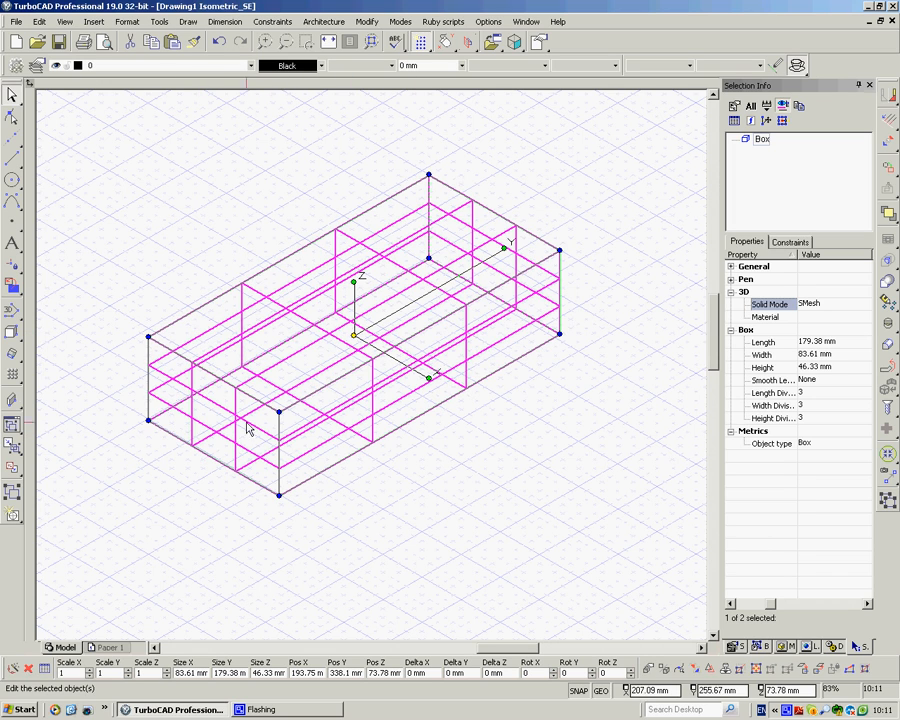
pyautogui.moveTo(252, 316)
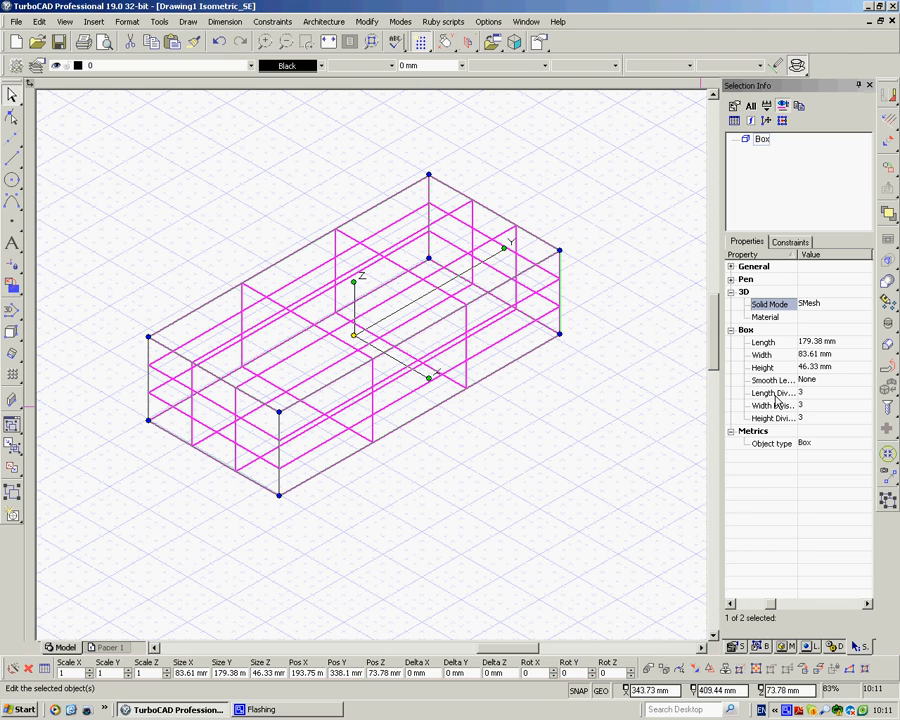
pyautogui.moveTo(760, 404)
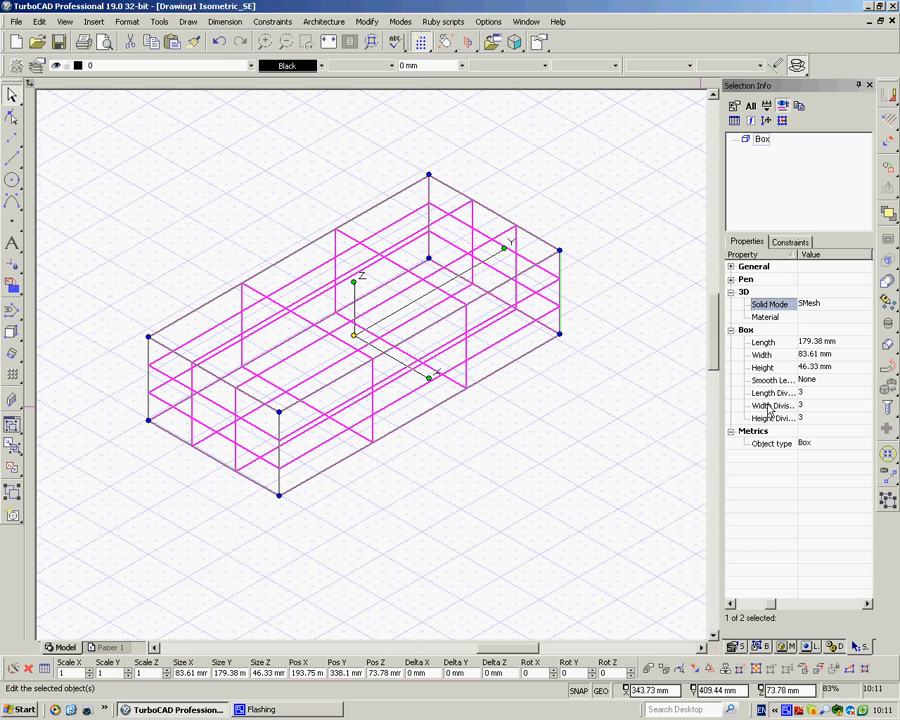
pyautogui.moveTo(790, 420)
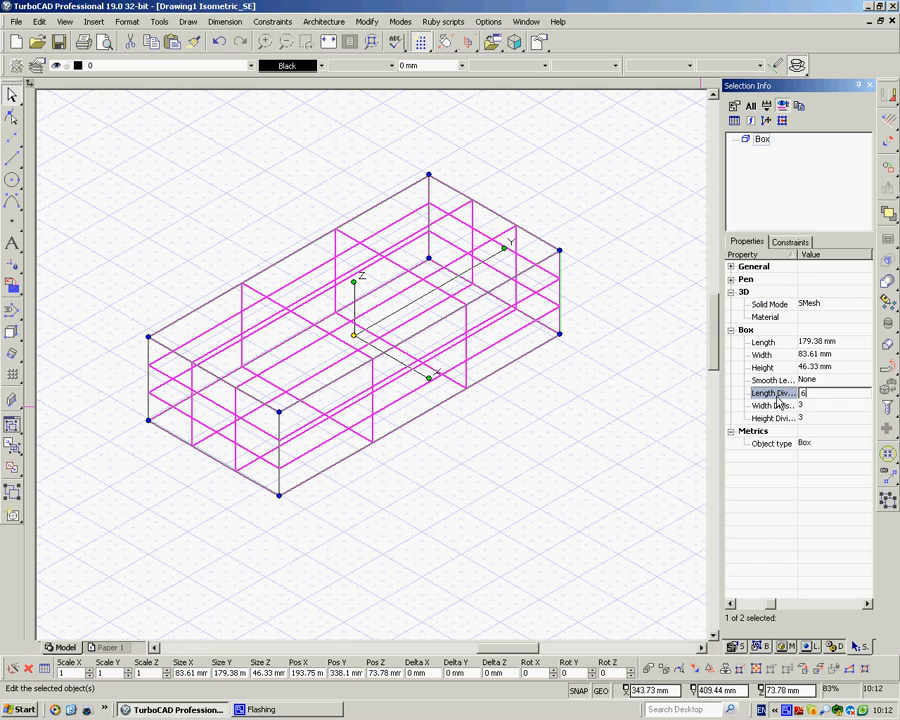
# - Set the SMesh box's Length Divisions to 6
pyautogui.write('6')
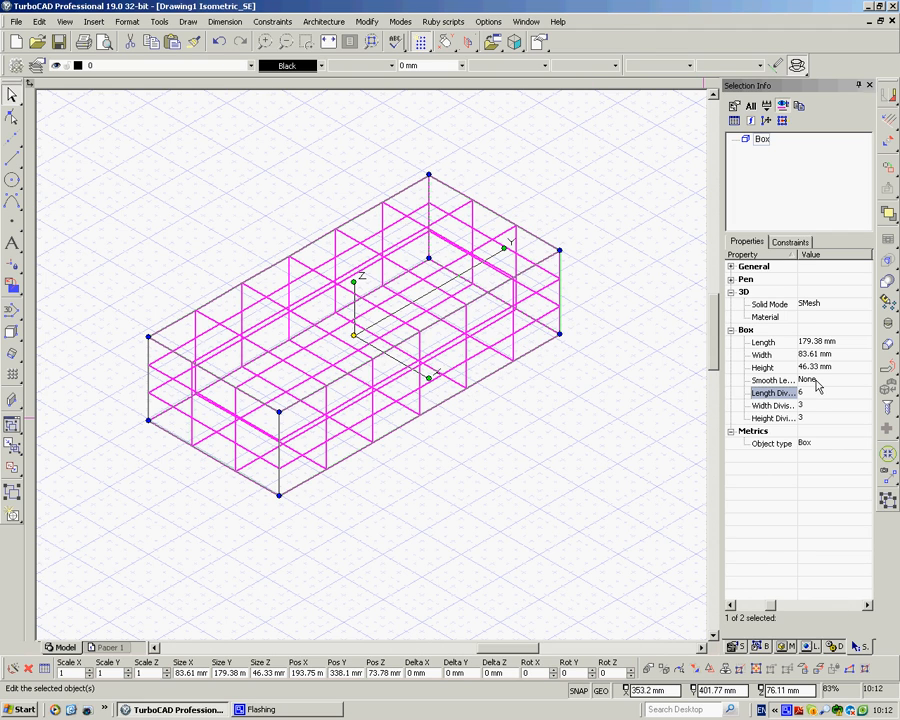
pyautogui.click(548, 442)
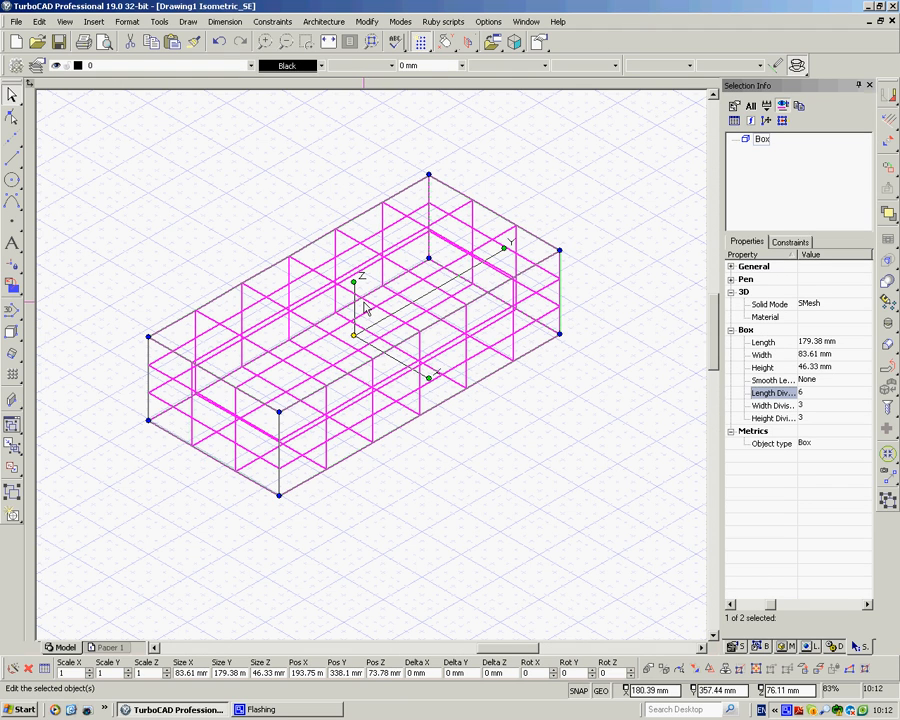
pyautogui.moveTo(284, 470)
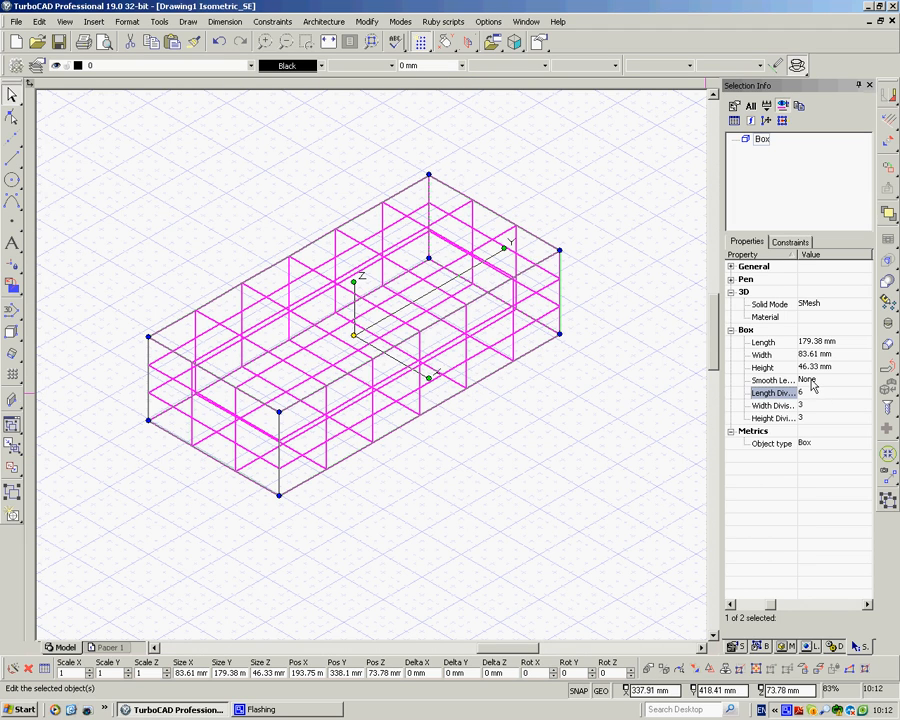
pyautogui.click(864, 378)
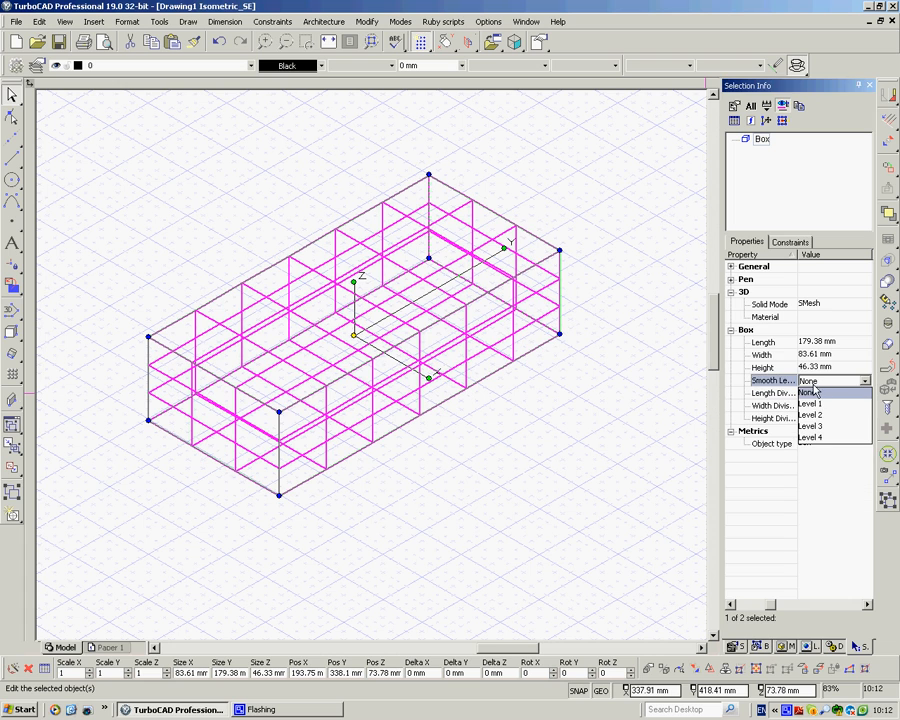
pyautogui.click(812, 404)
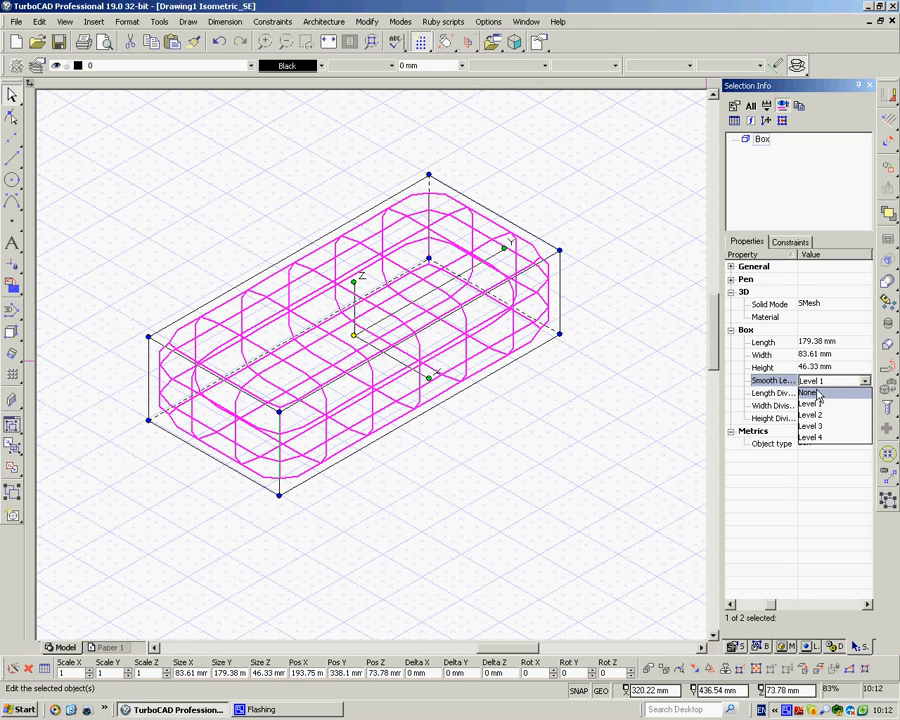
pyautogui.click(808, 392)
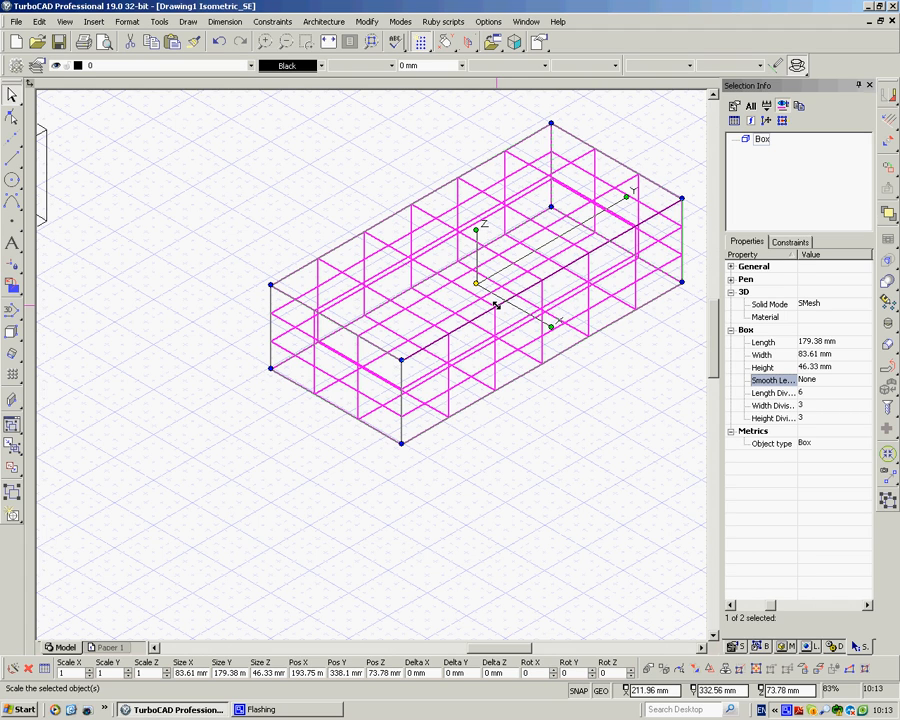
pyautogui.moveTo(510, 278)
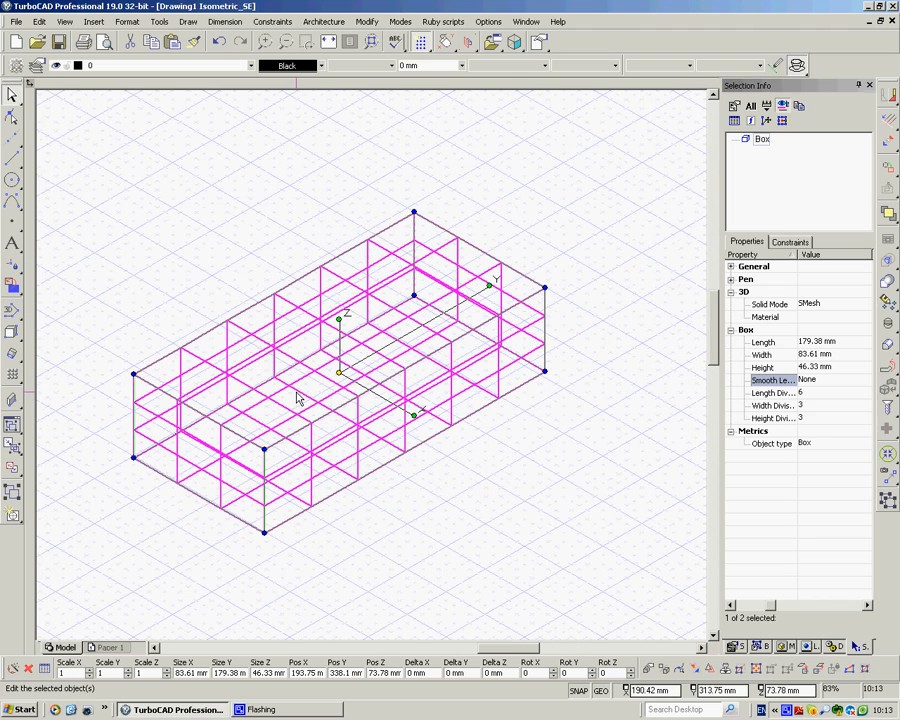
pyautogui.moveTo(322, 150)
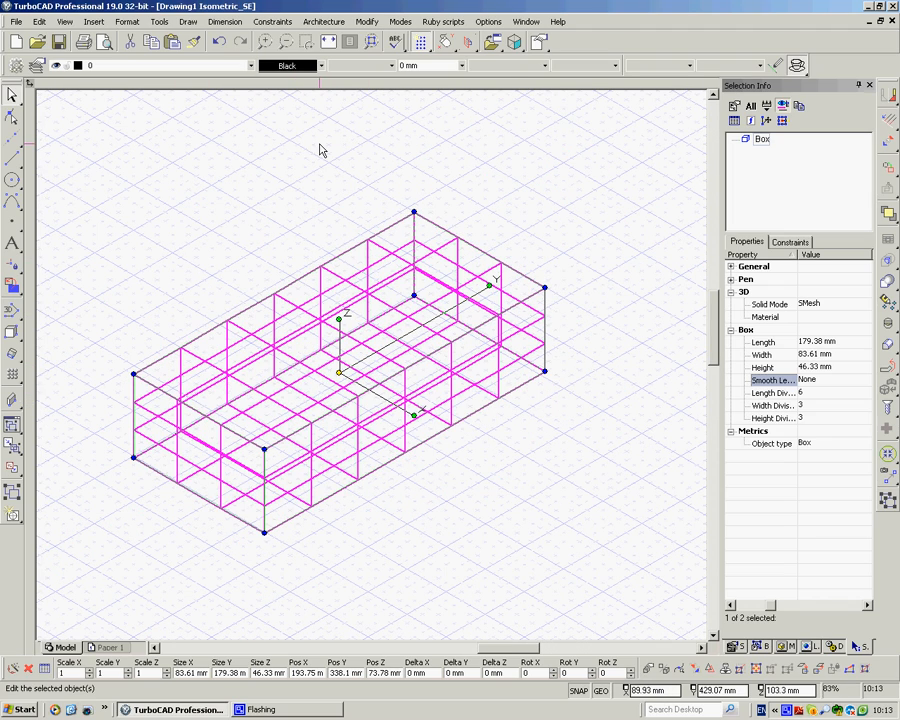
# - Explode the parametric box into an editable smooth mesh via Modify > Explode
pyautogui.click(382, 22)
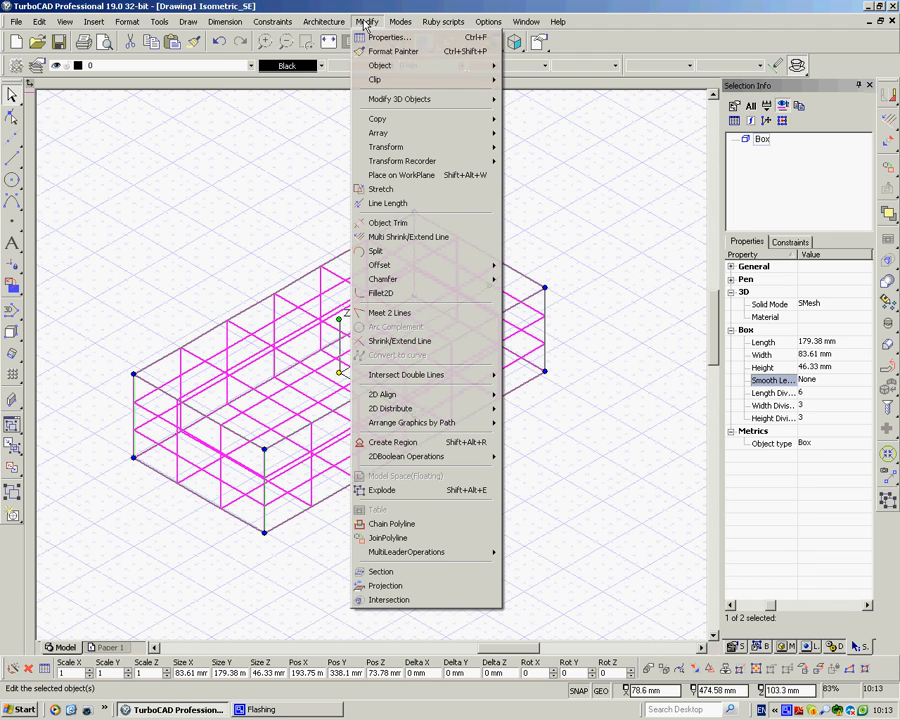
pyautogui.moveTo(390, 490)
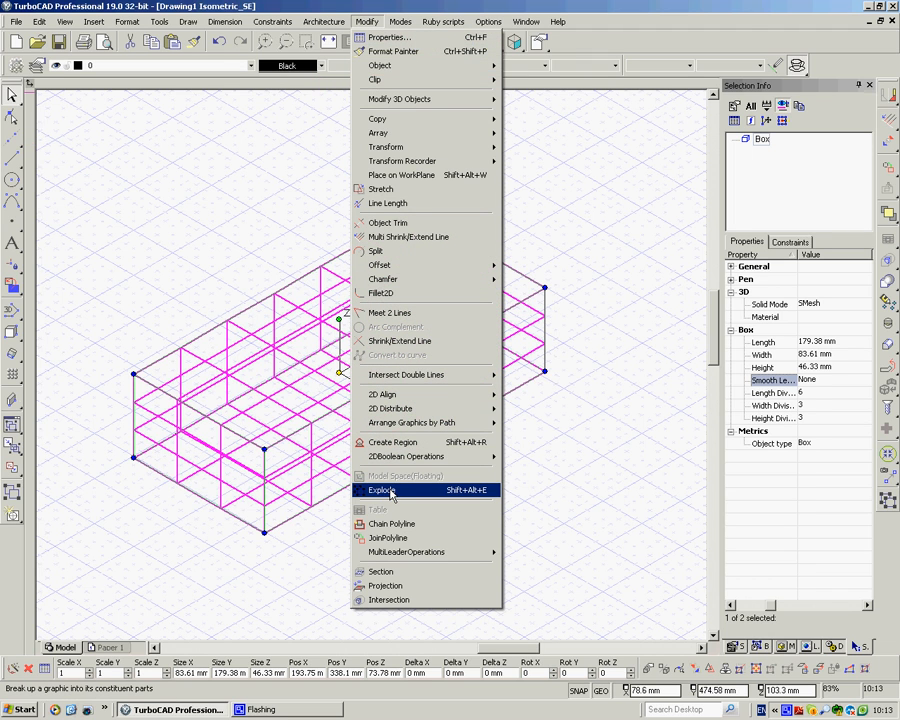
pyautogui.click(384, 490)
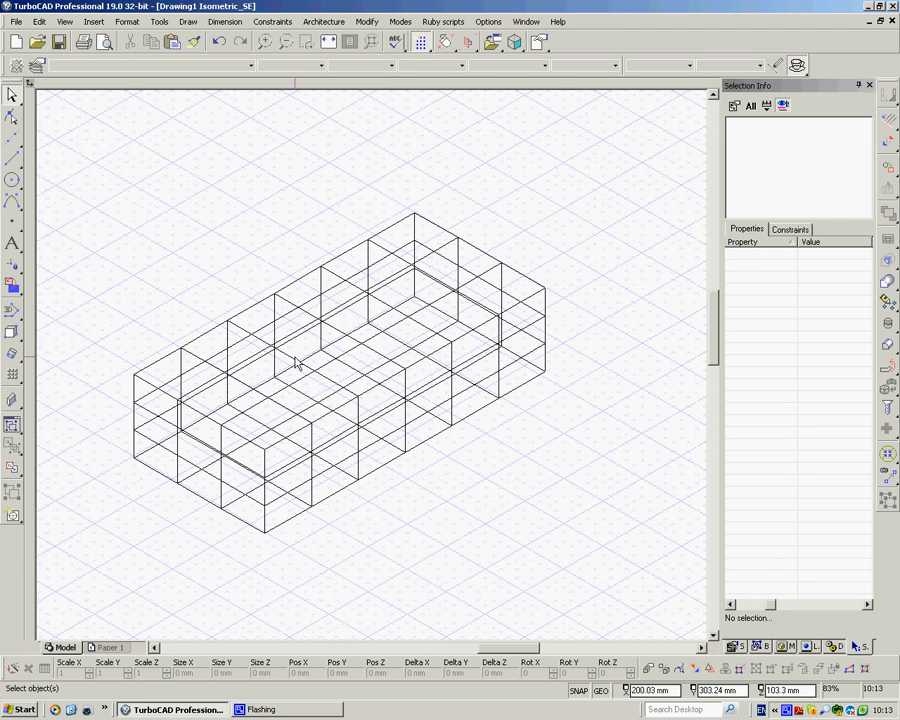
pyautogui.moveTo(12, 96)
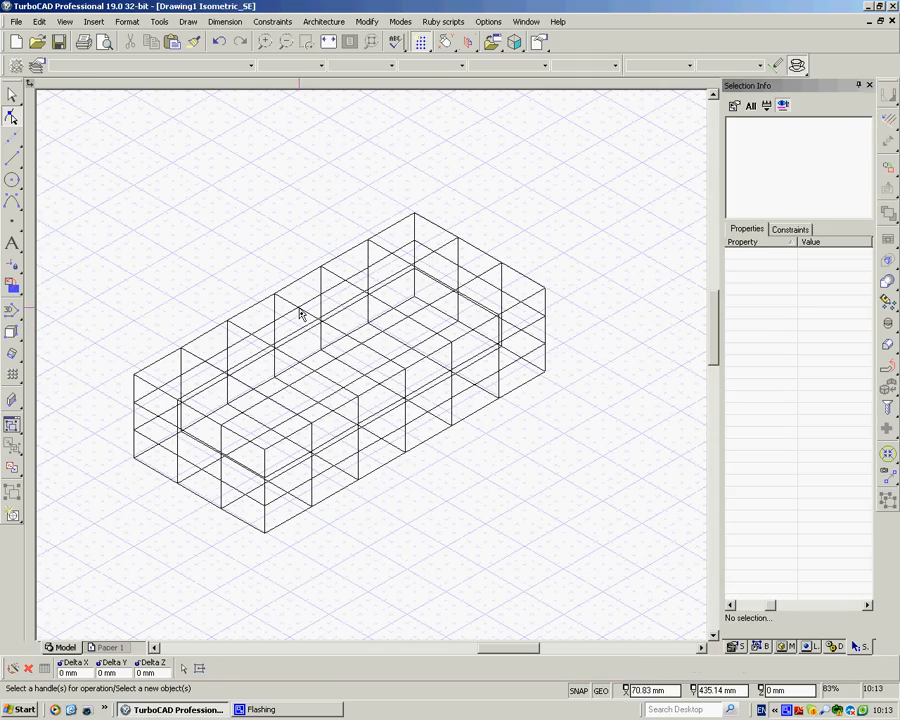
# - Select the smooth mesh and drag some top vertices outward to distort it
pyautogui.click(370, 456)
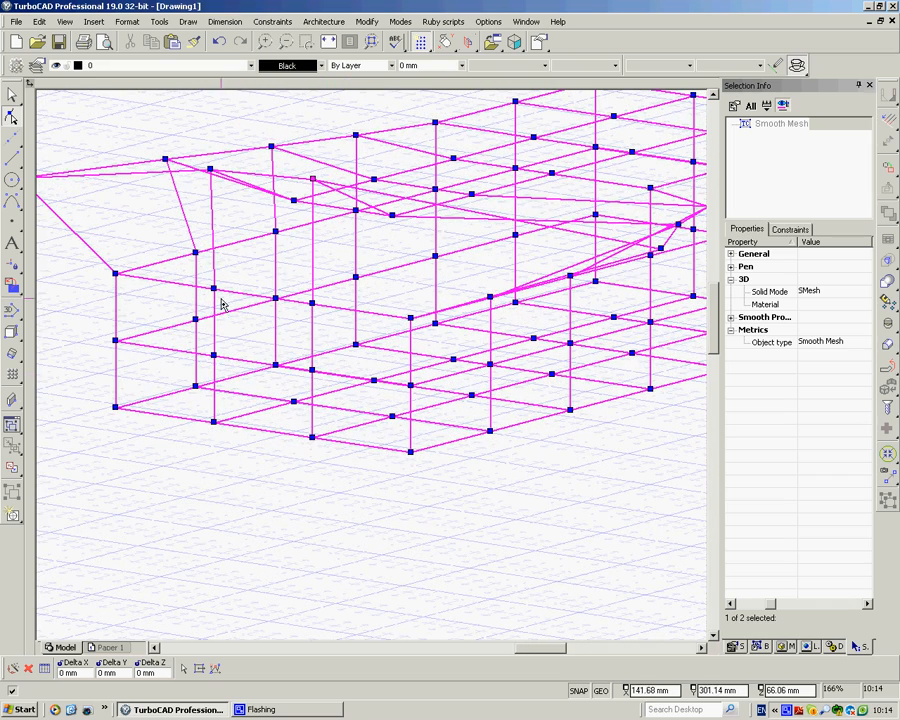
pyautogui.moveTo(236, 332)
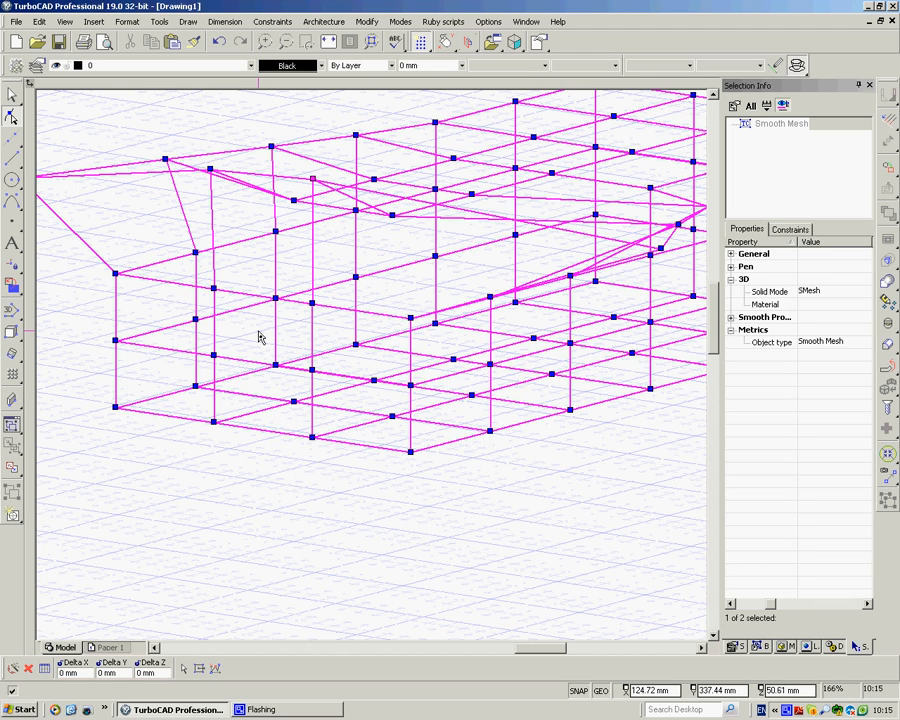
pyautogui.moveTo(248, 338)
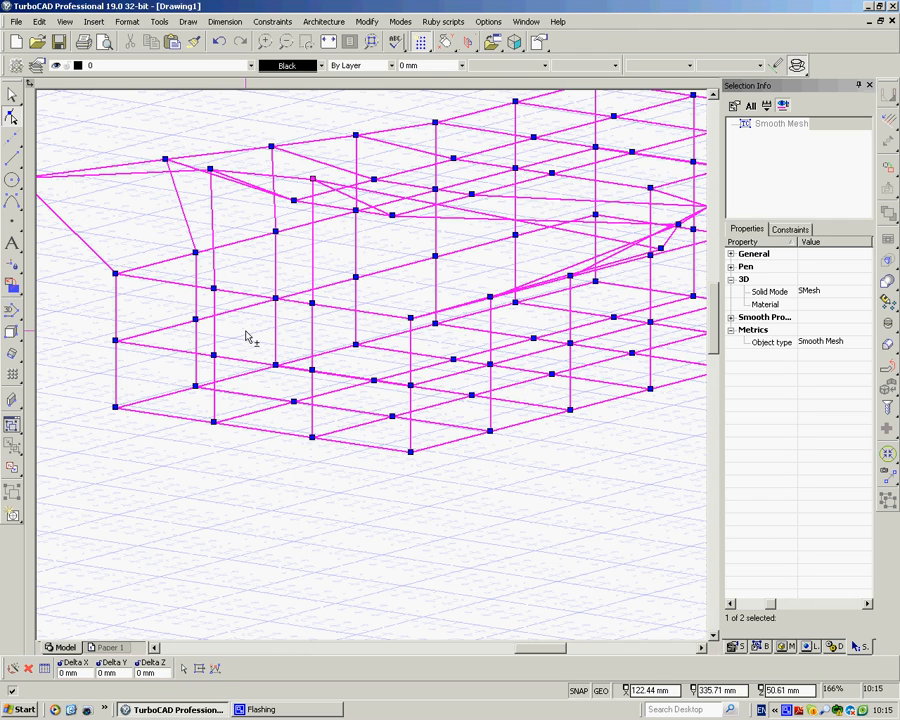
# - Select a side face of the mesh and drag it to reshape the front
pyautogui.click(248, 336)
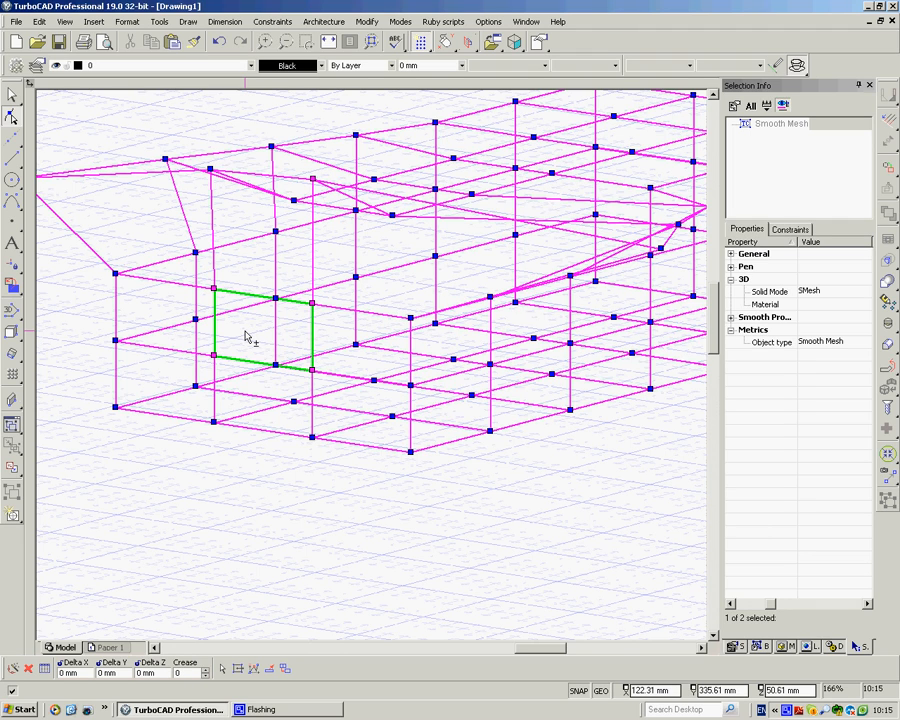
pyautogui.moveTo(264, 388)
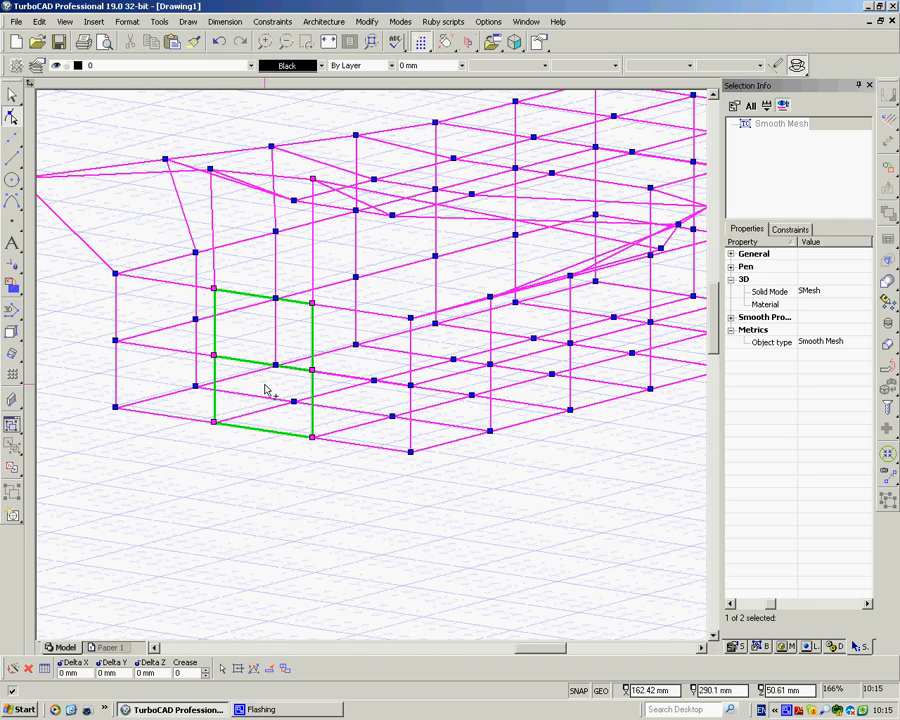
pyautogui.moveTo(244, 390)
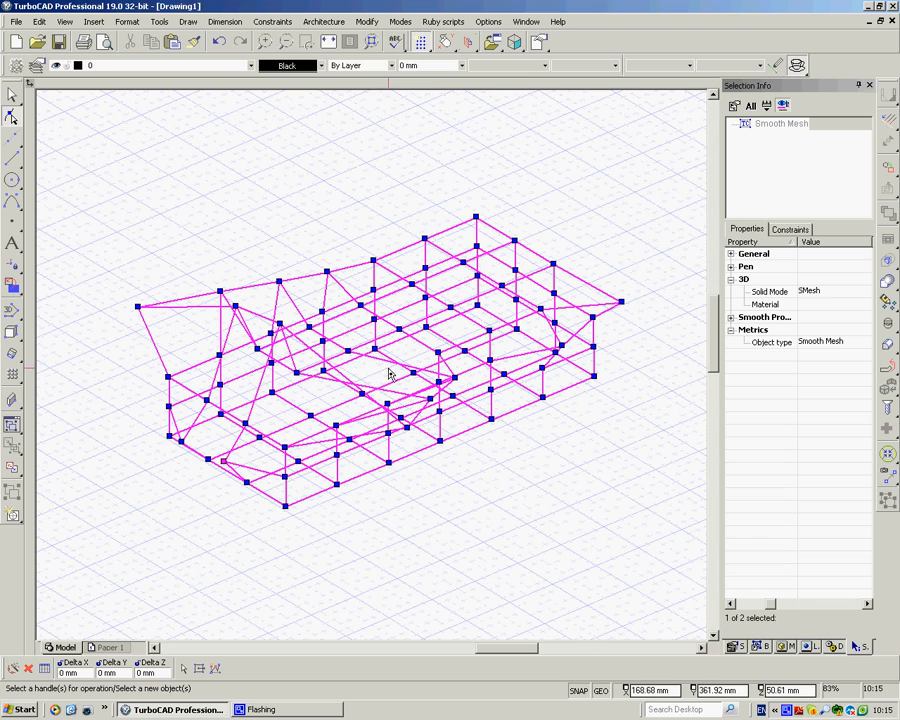
pyautogui.moveTo(460, 560)
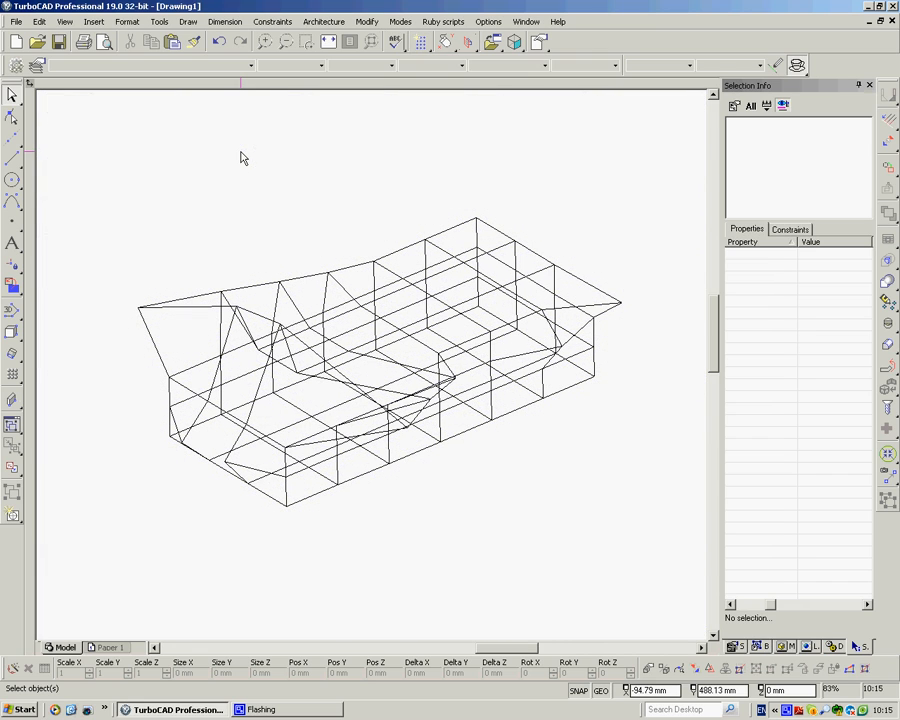
# - Switch the display to the Hidden Line visual style
pyautogui.click(64, 22)
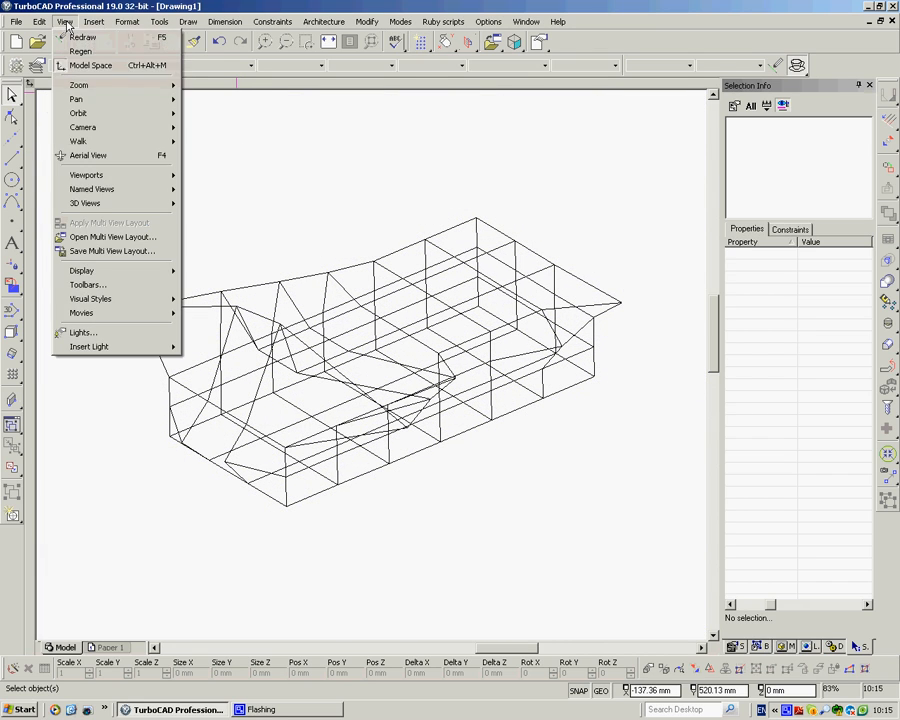
pyautogui.click(90, 298)
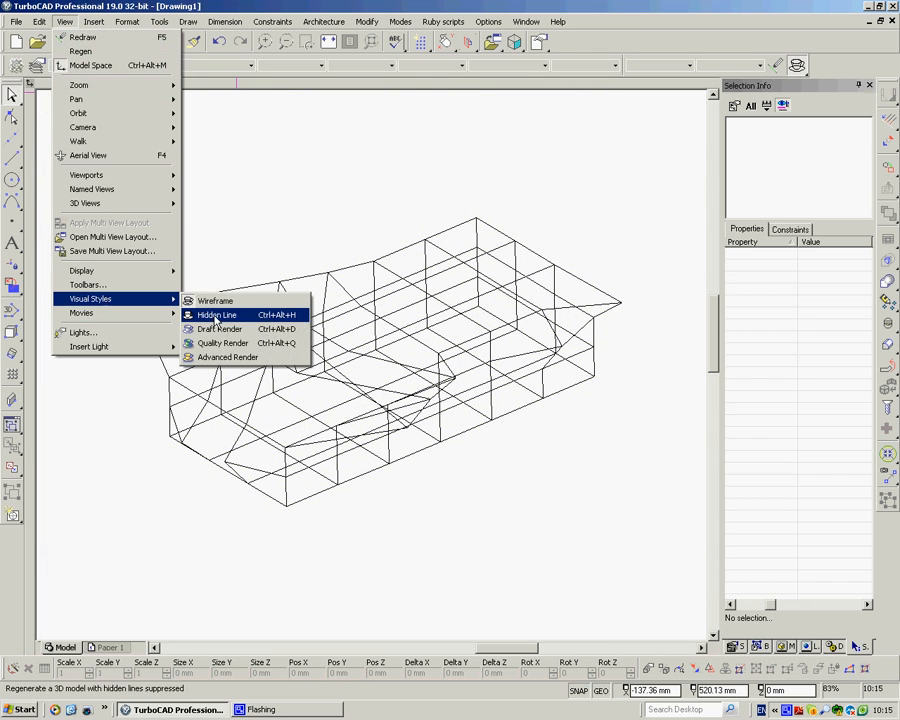
pyautogui.click(216, 316)
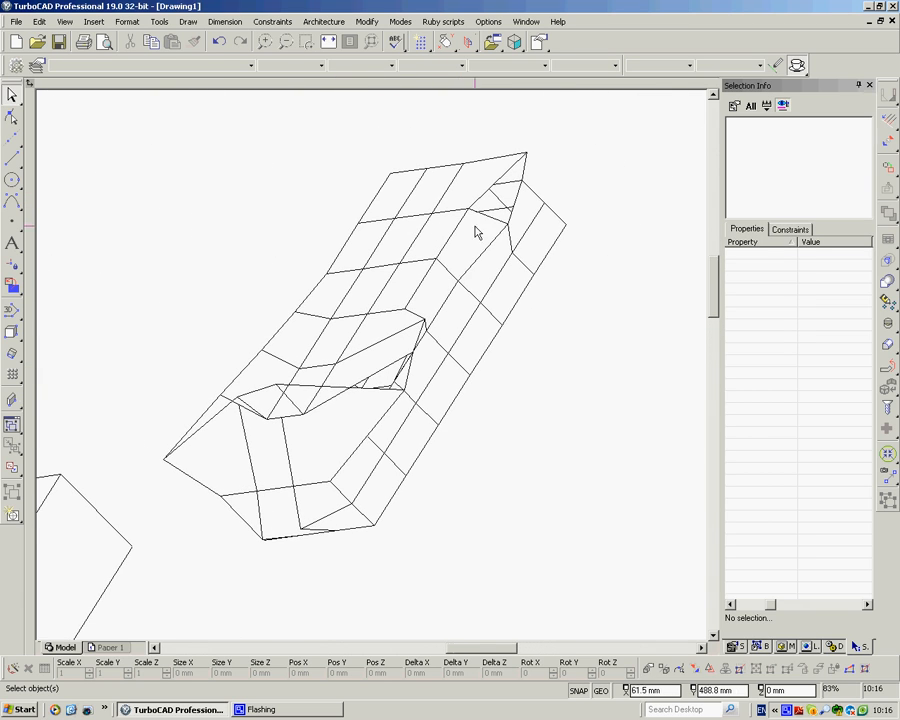
# - Return to the SE Isometric view showing the plain rectangular box
pyautogui.click(512, 42)
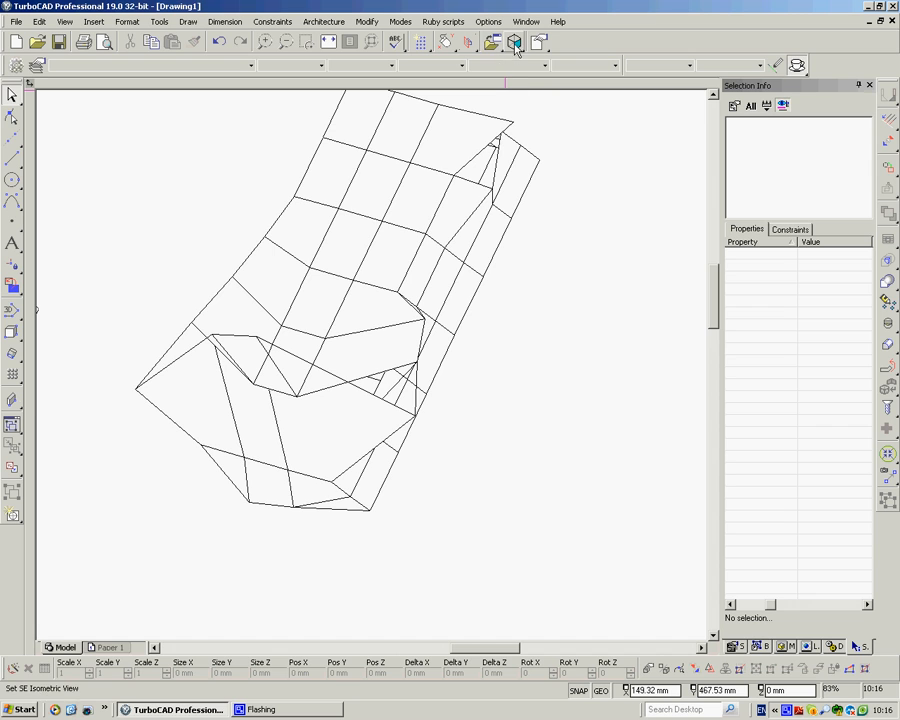
pyautogui.click(514, 44)
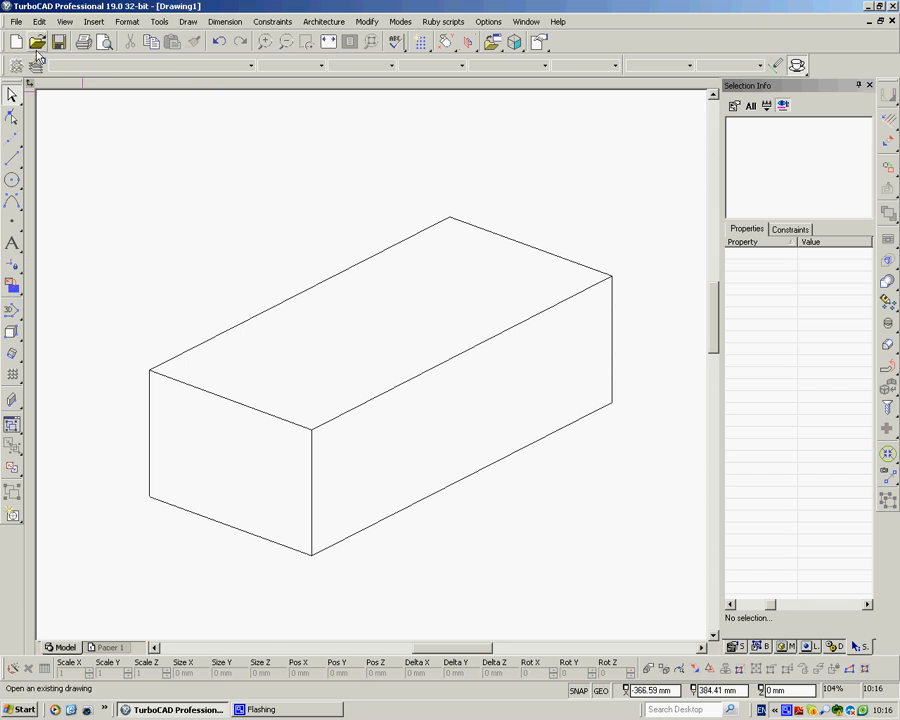
# - Select the plain box and set its Solid Mode to SMesh
pyautogui.click(68, 20)
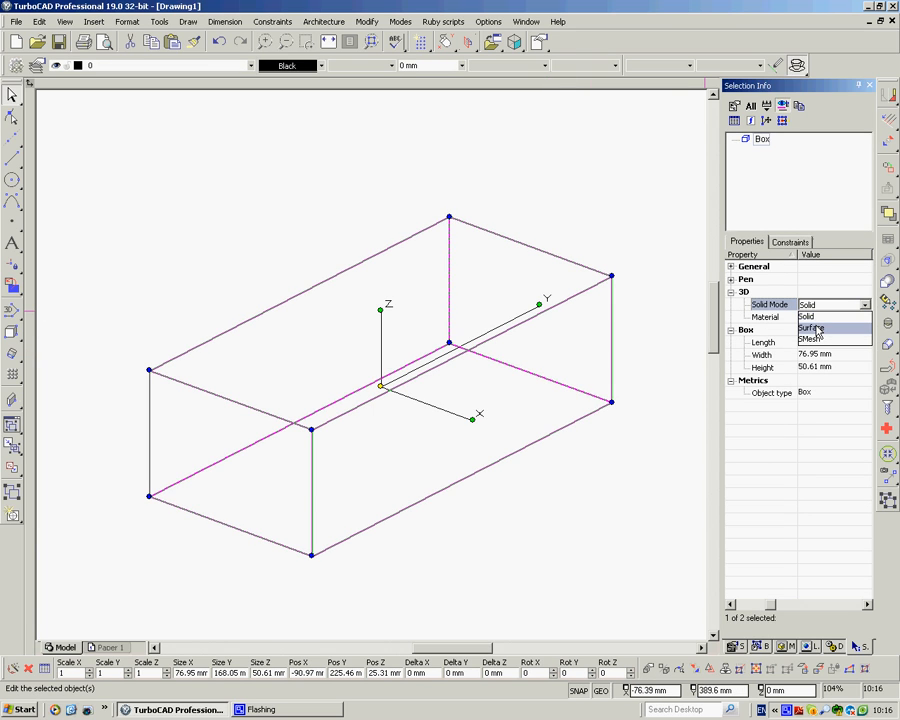
pyautogui.click(812, 340)
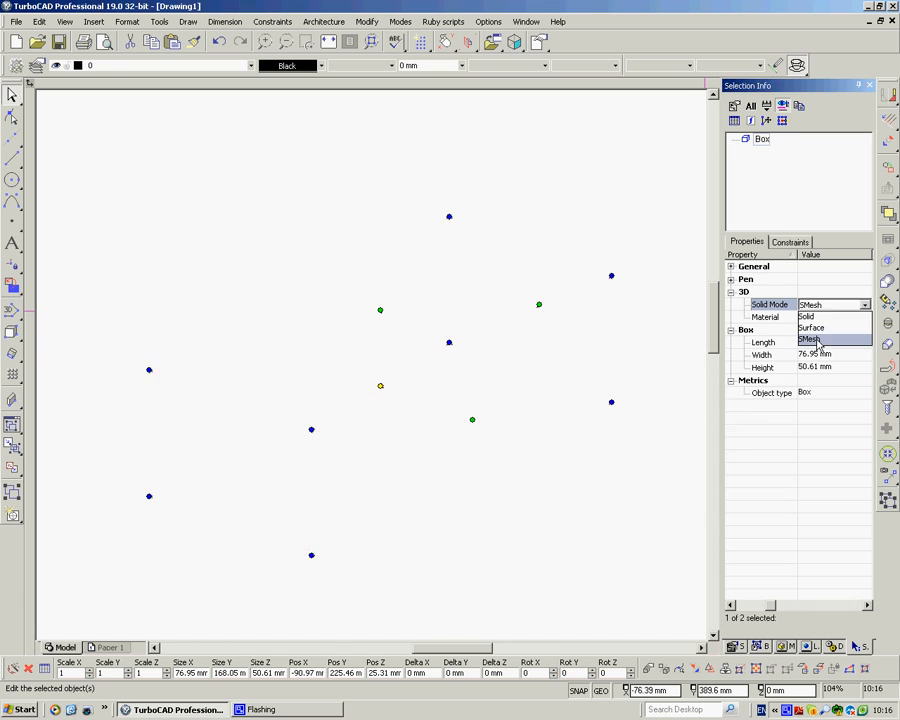
pyautogui.click(364, 20)
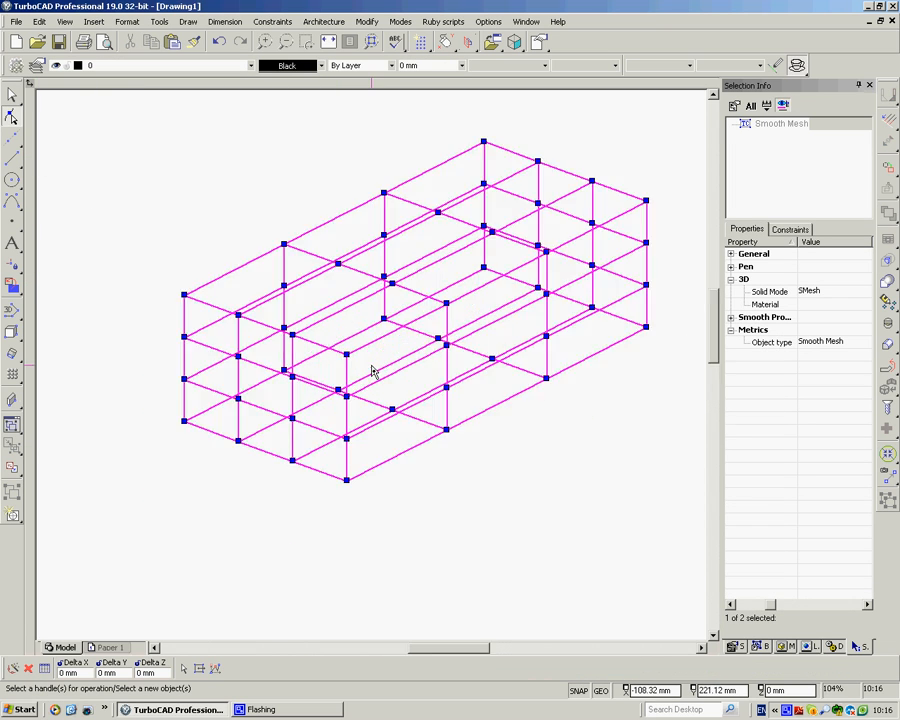
pyautogui.moveTo(264, 396)
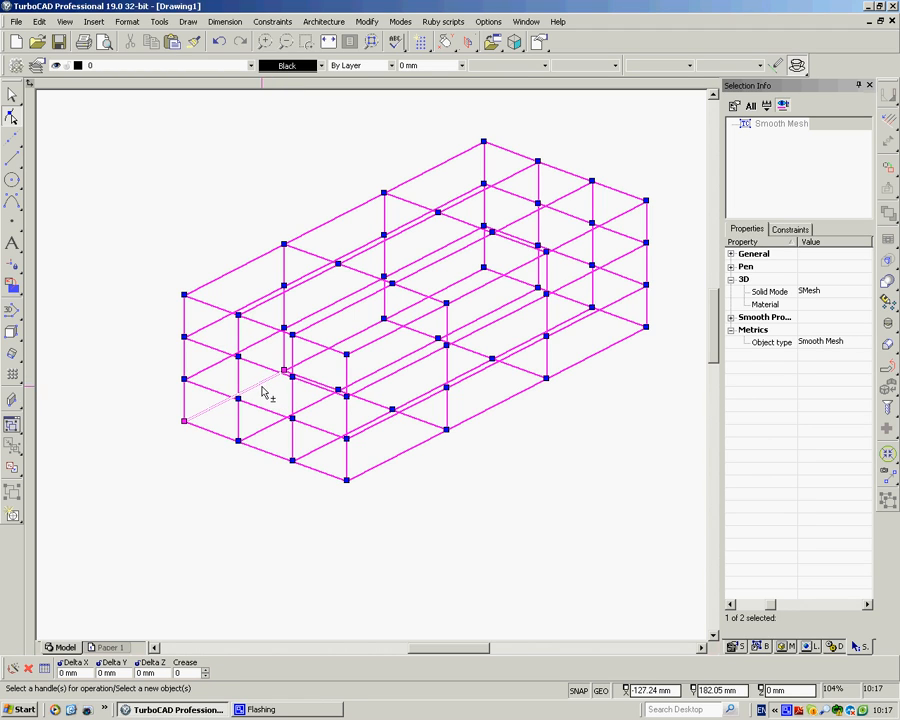
# - Pick a face at the mesh's lower front corner to move it inward with Delta offsets
pyautogui.click(258, 390)
pyautogui.write('-12')
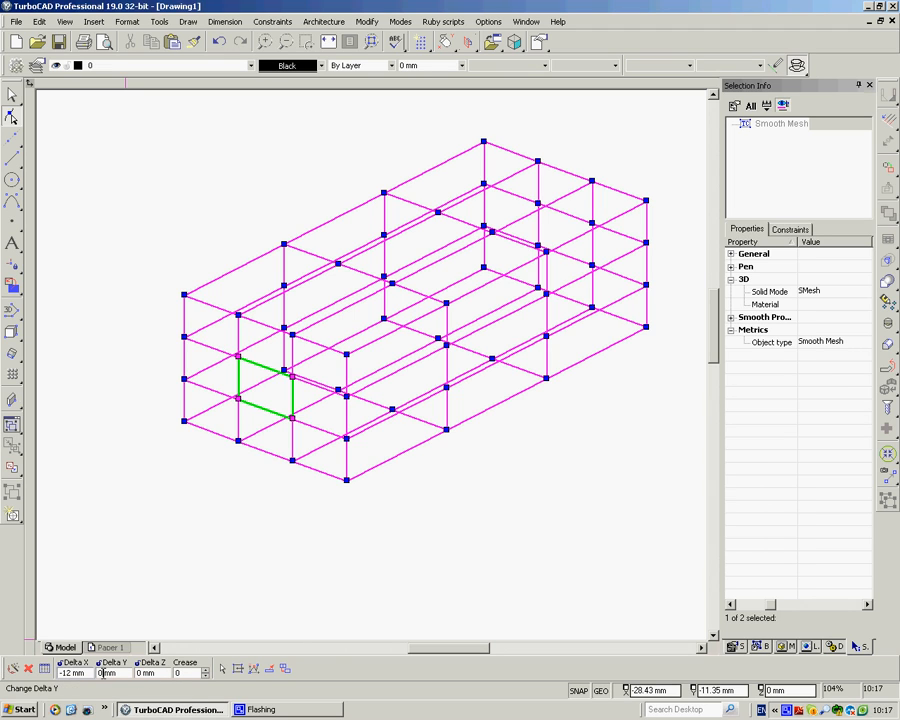
pyautogui.moveTo(44, 670)
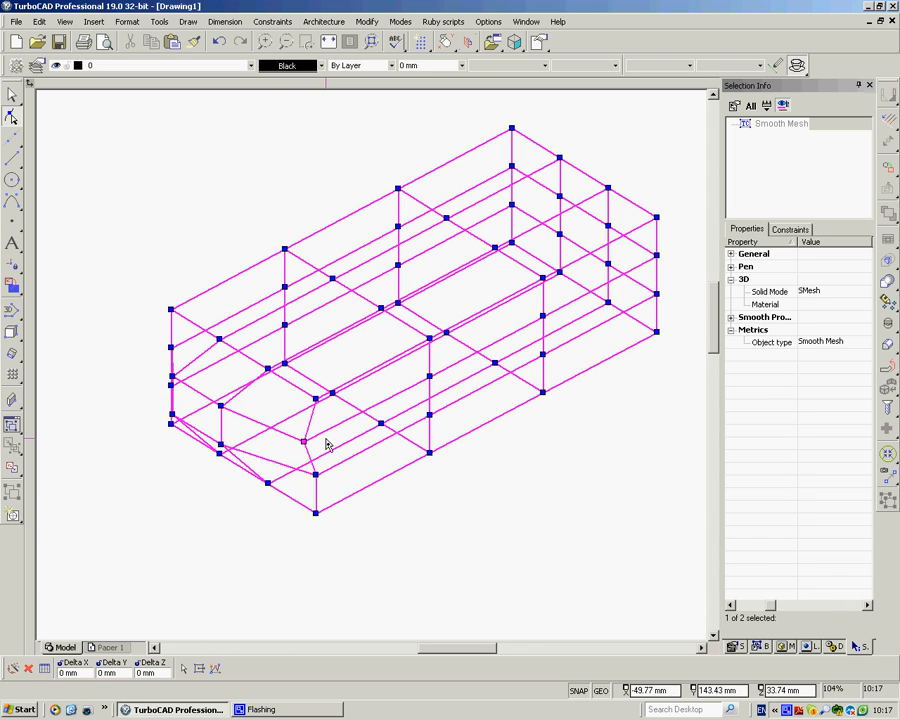
pyautogui.moveTo(264, 536)
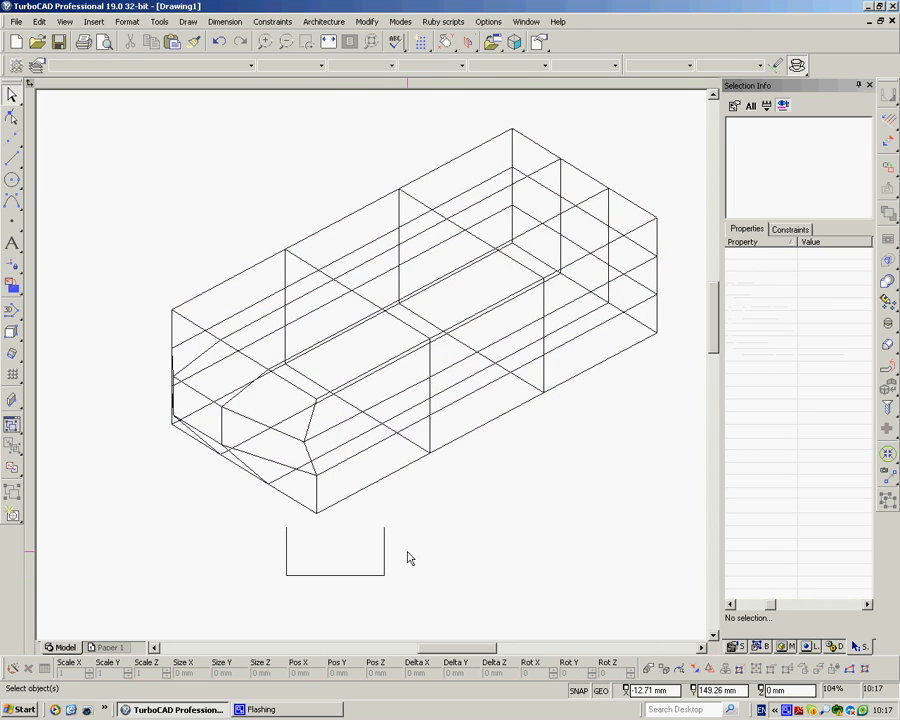
pyautogui.moveTo(100, 248)
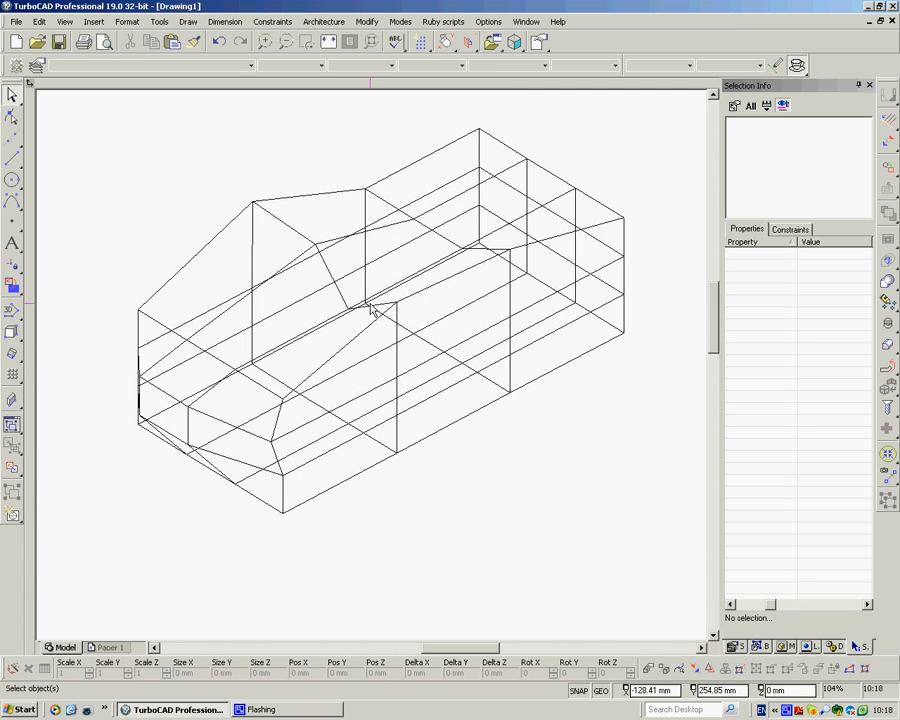
# - Set Solid Mode to Solid and confirm the ACIS conversion of the dented mesh box
pyautogui.click(370, 310)
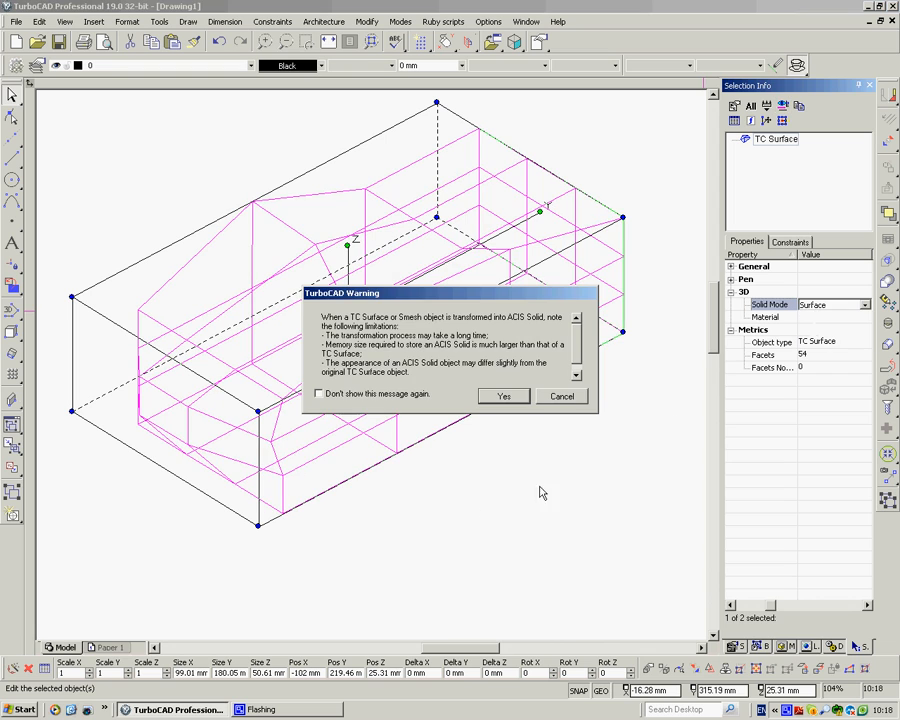
pyautogui.moveTo(518, 394)
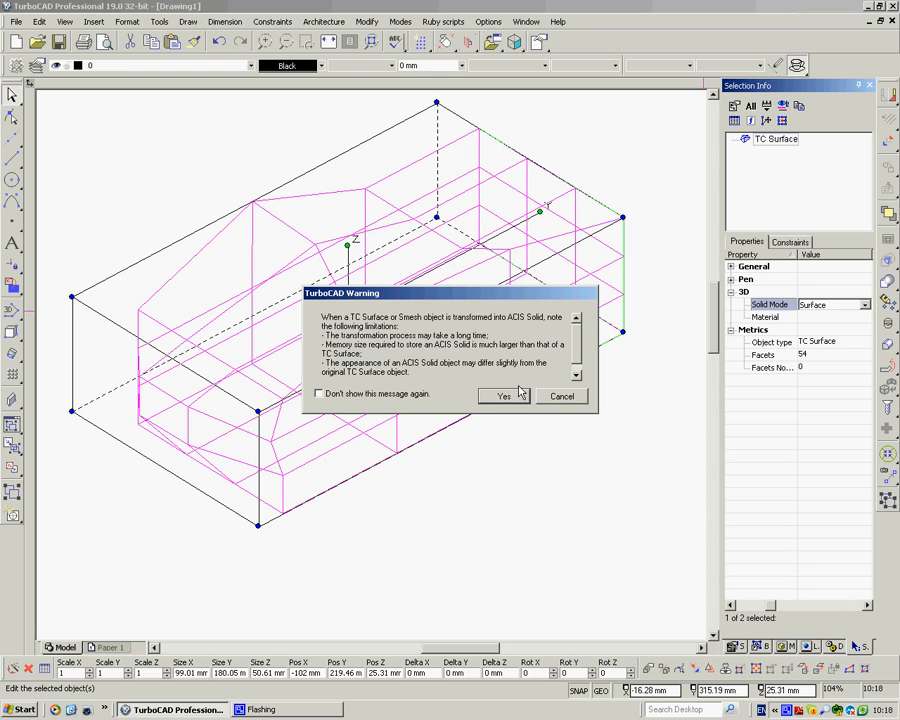
pyautogui.click(504, 396)
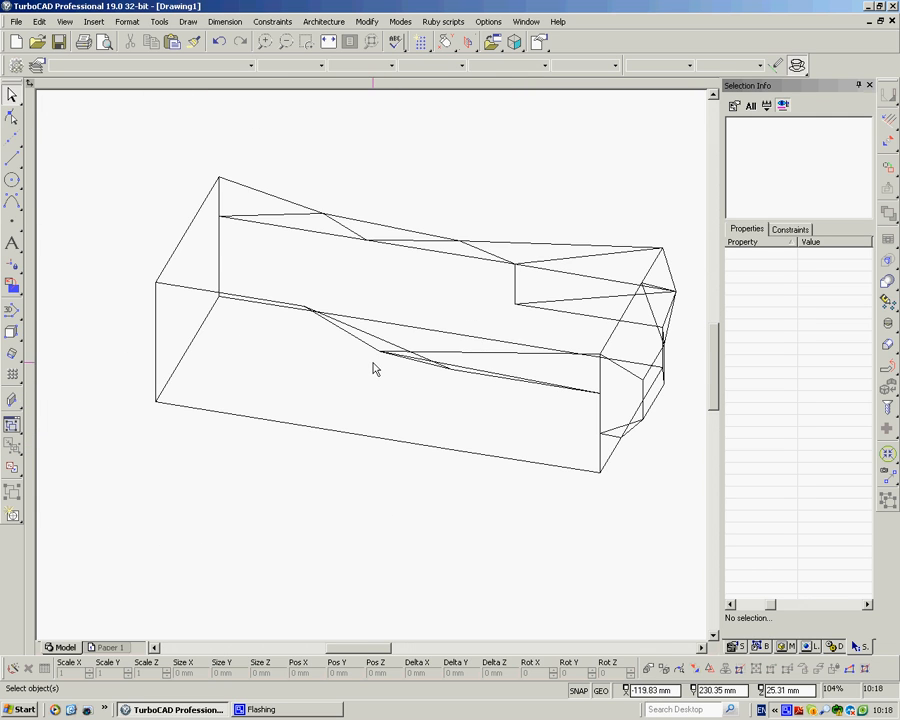
pyautogui.moveTo(376, 368); pyautogui.dragTo(360, 412)
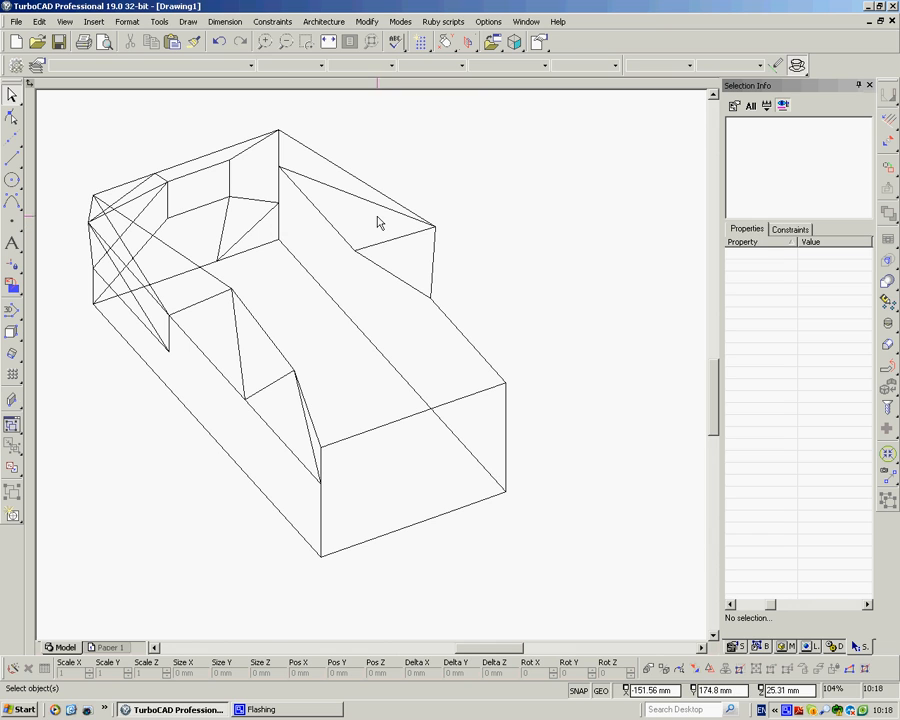
# - Round the solid's vertical front edge with a 12 mm Fillet Edges
pyautogui.click(156, 22)
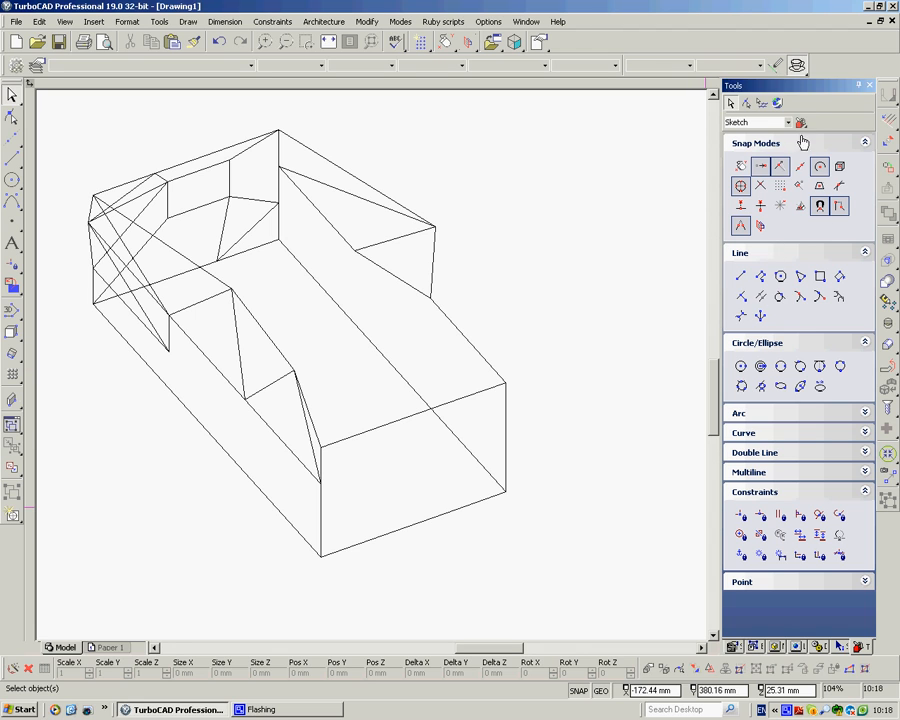
pyautogui.click(786, 122)
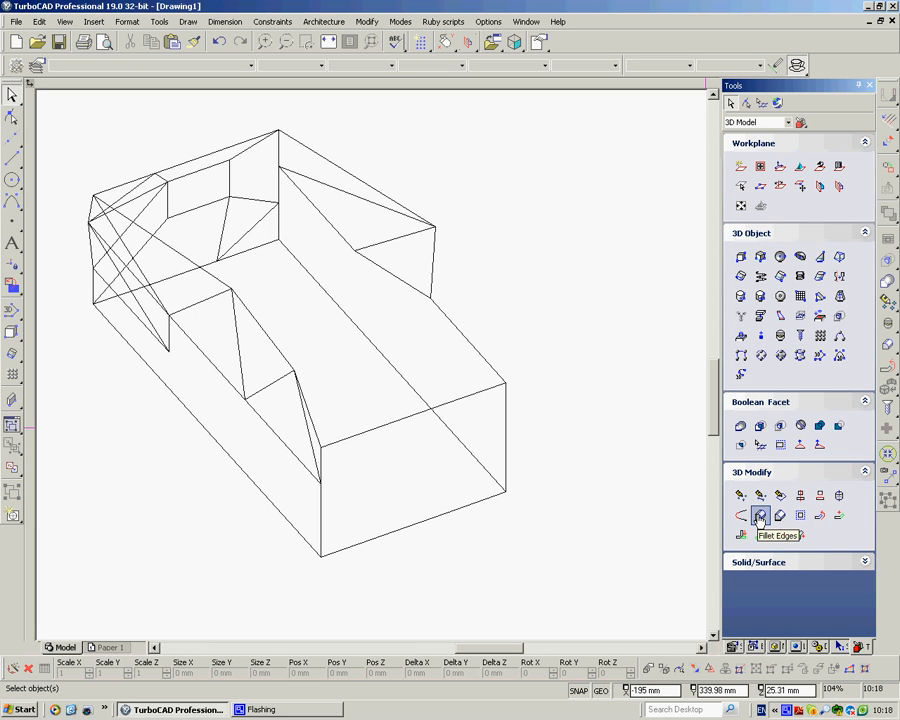
pyautogui.click(760, 516)
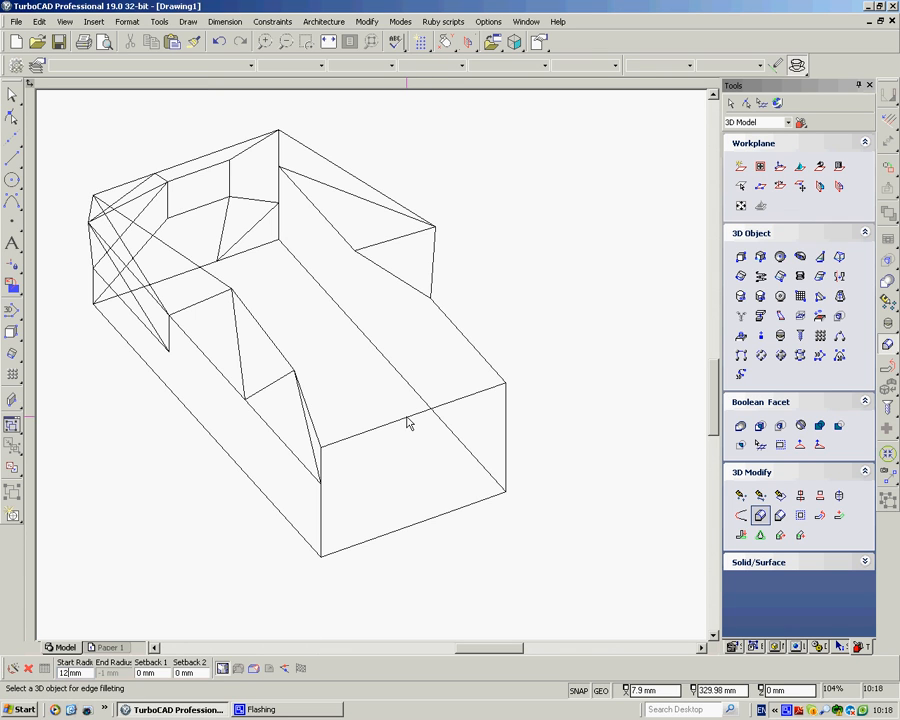
pyautogui.click(408, 420)
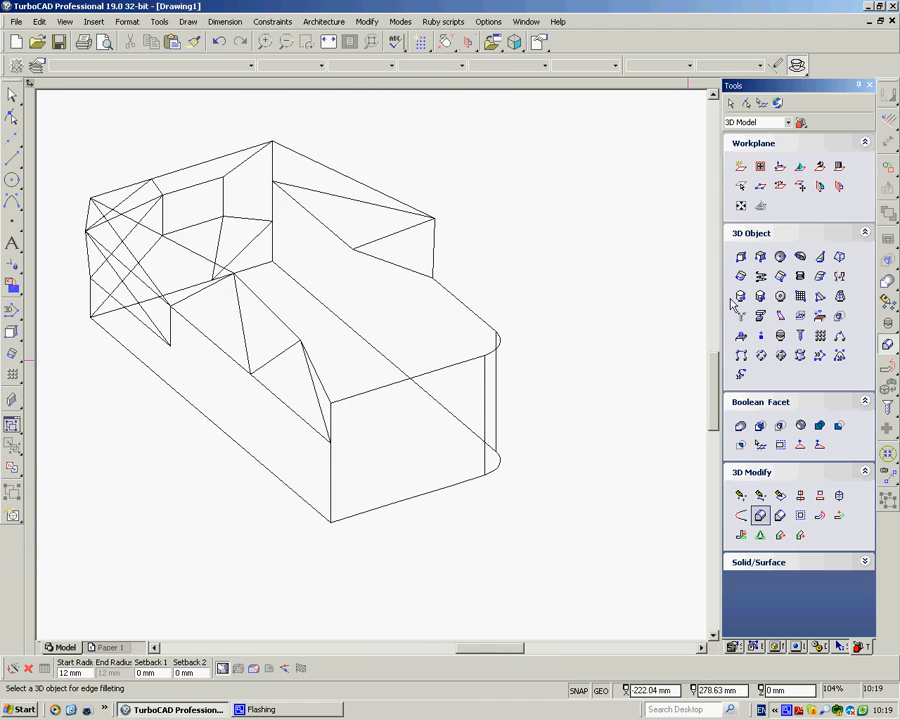
# - Draw a small box overlapping the filleted solid's lower front corner
pyautogui.click(740, 256)
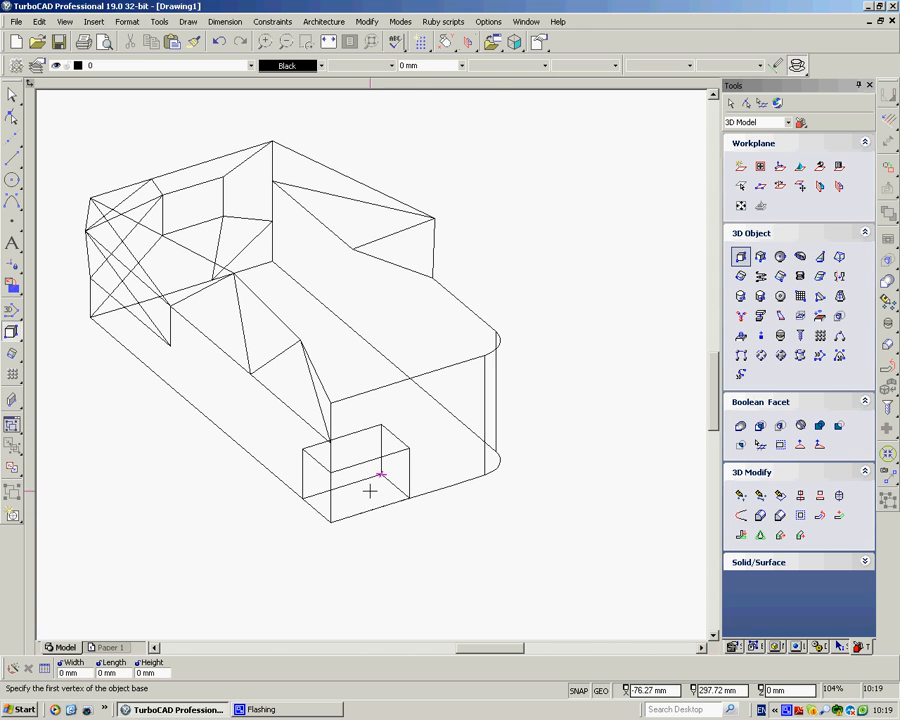
pyautogui.click(366, 20)
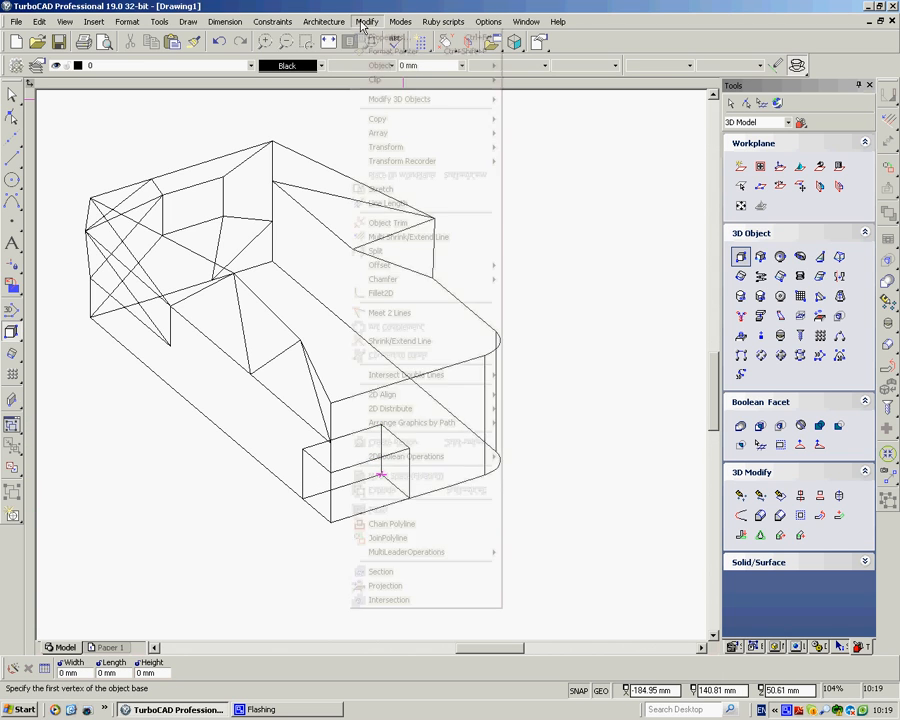
pyautogui.moveTo(410, 100)
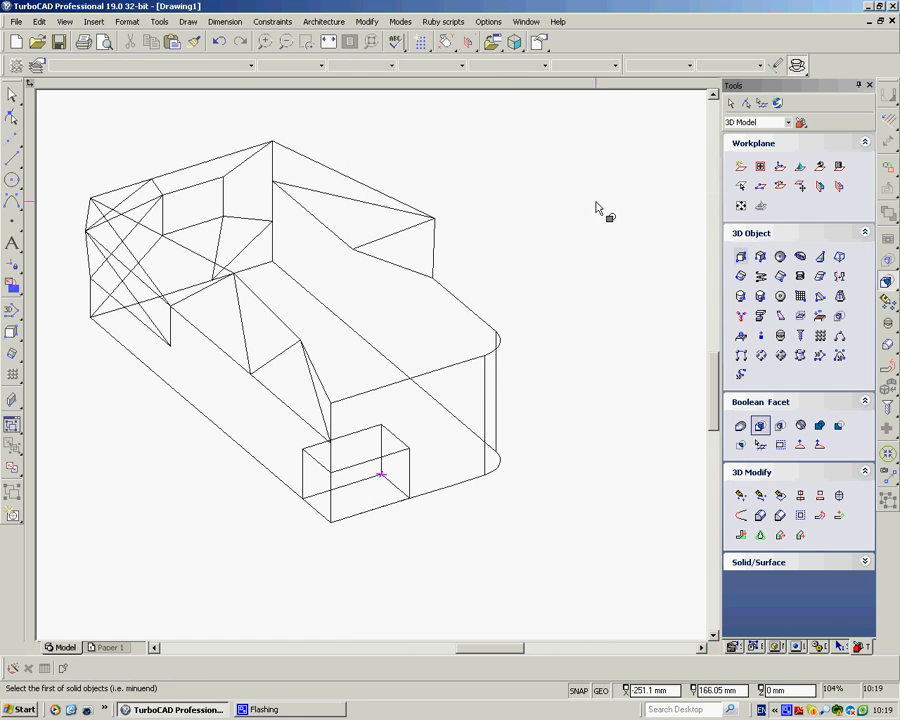
# - Boolean Subtract the small box from the filleted solid, notching its lower front corner
pyautogui.click(380, 472)
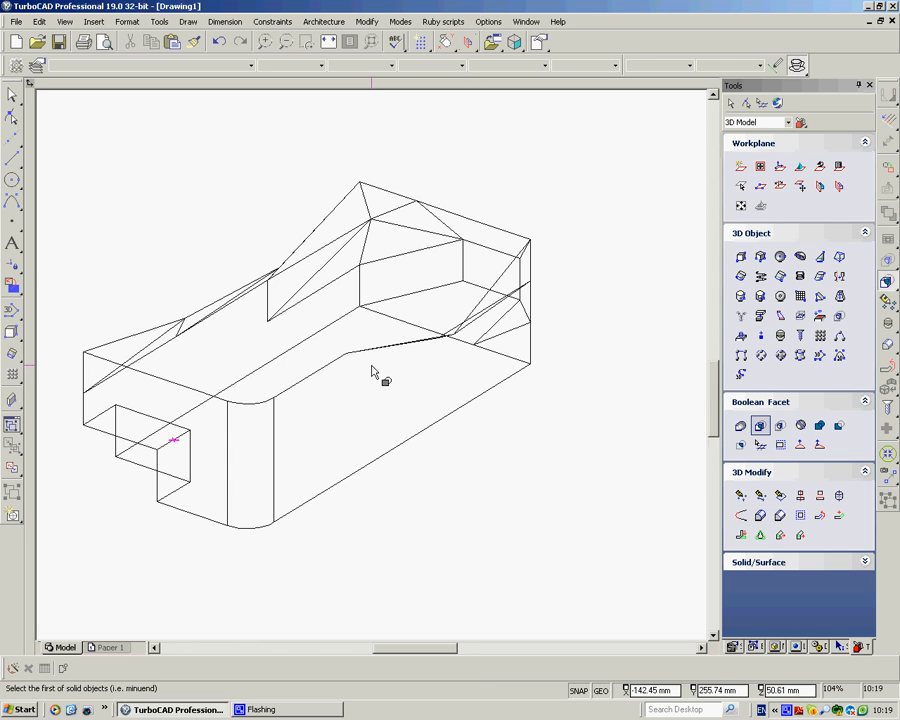
pyautogui.moveTo(440, 486)
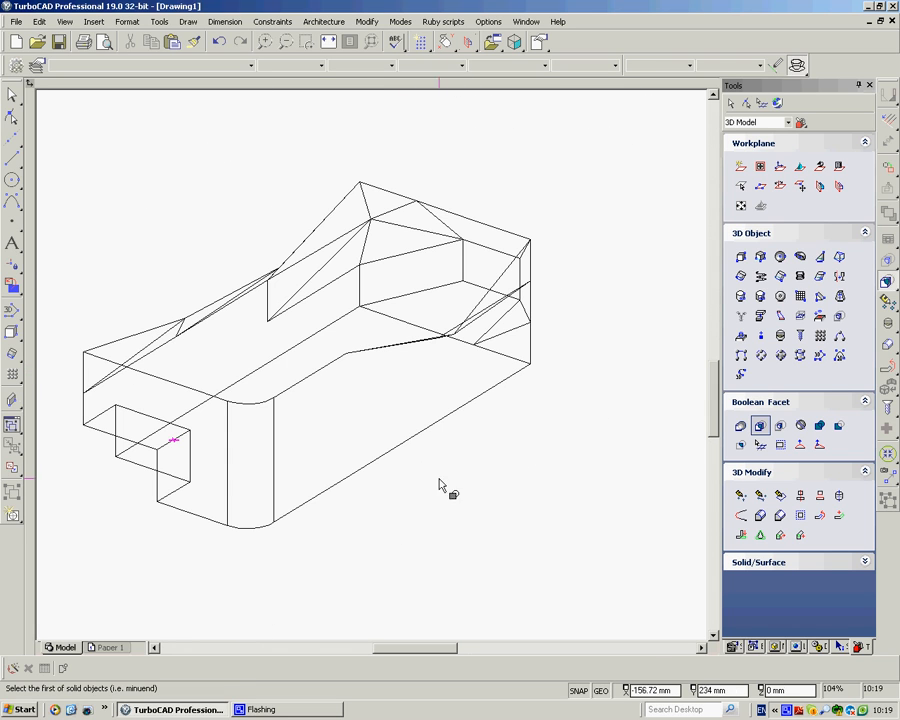